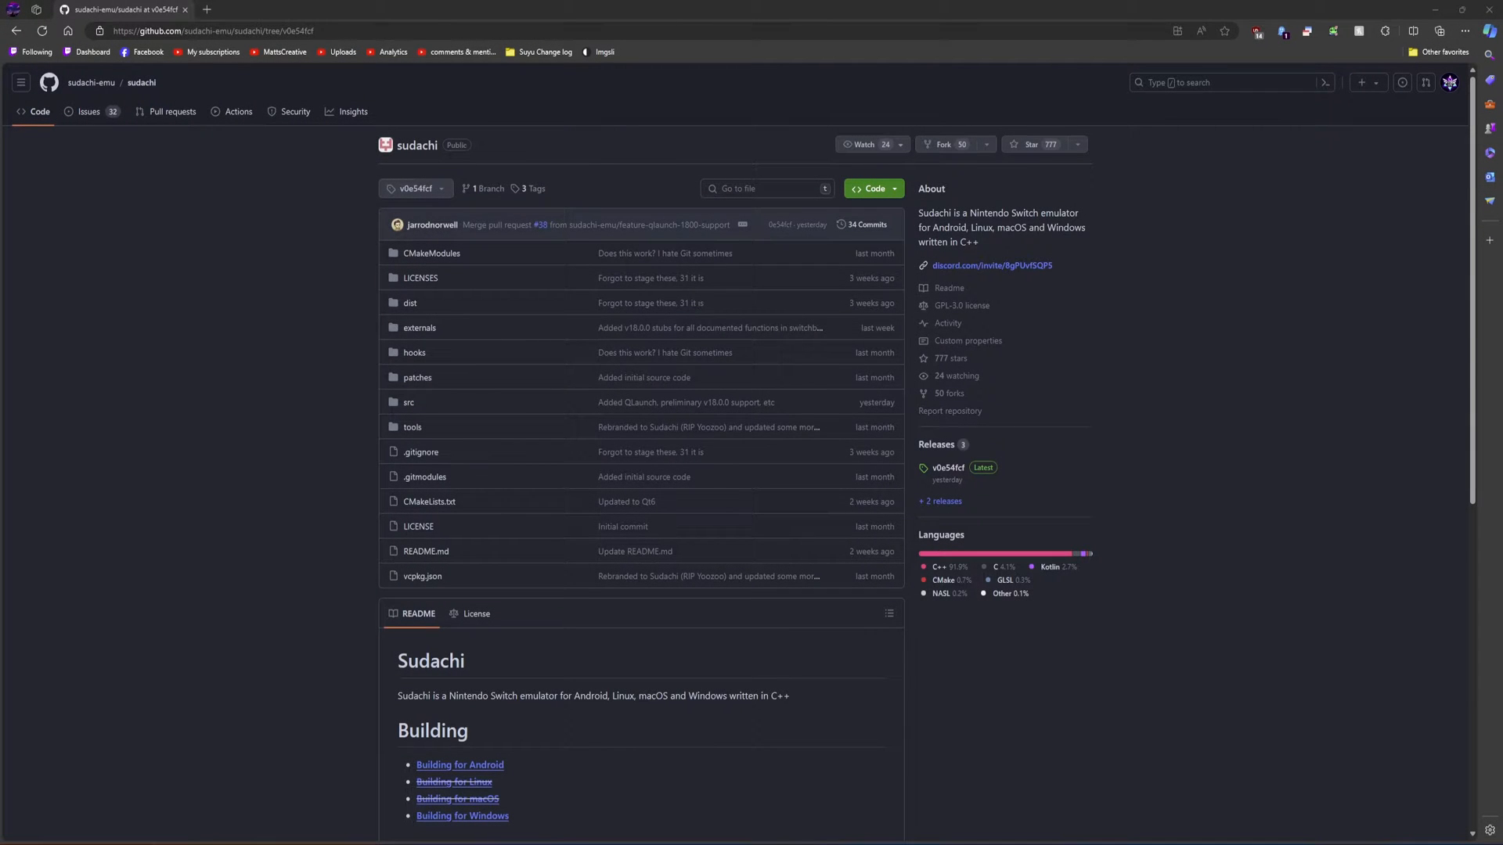
pyautogui.moveTo(97, 164)
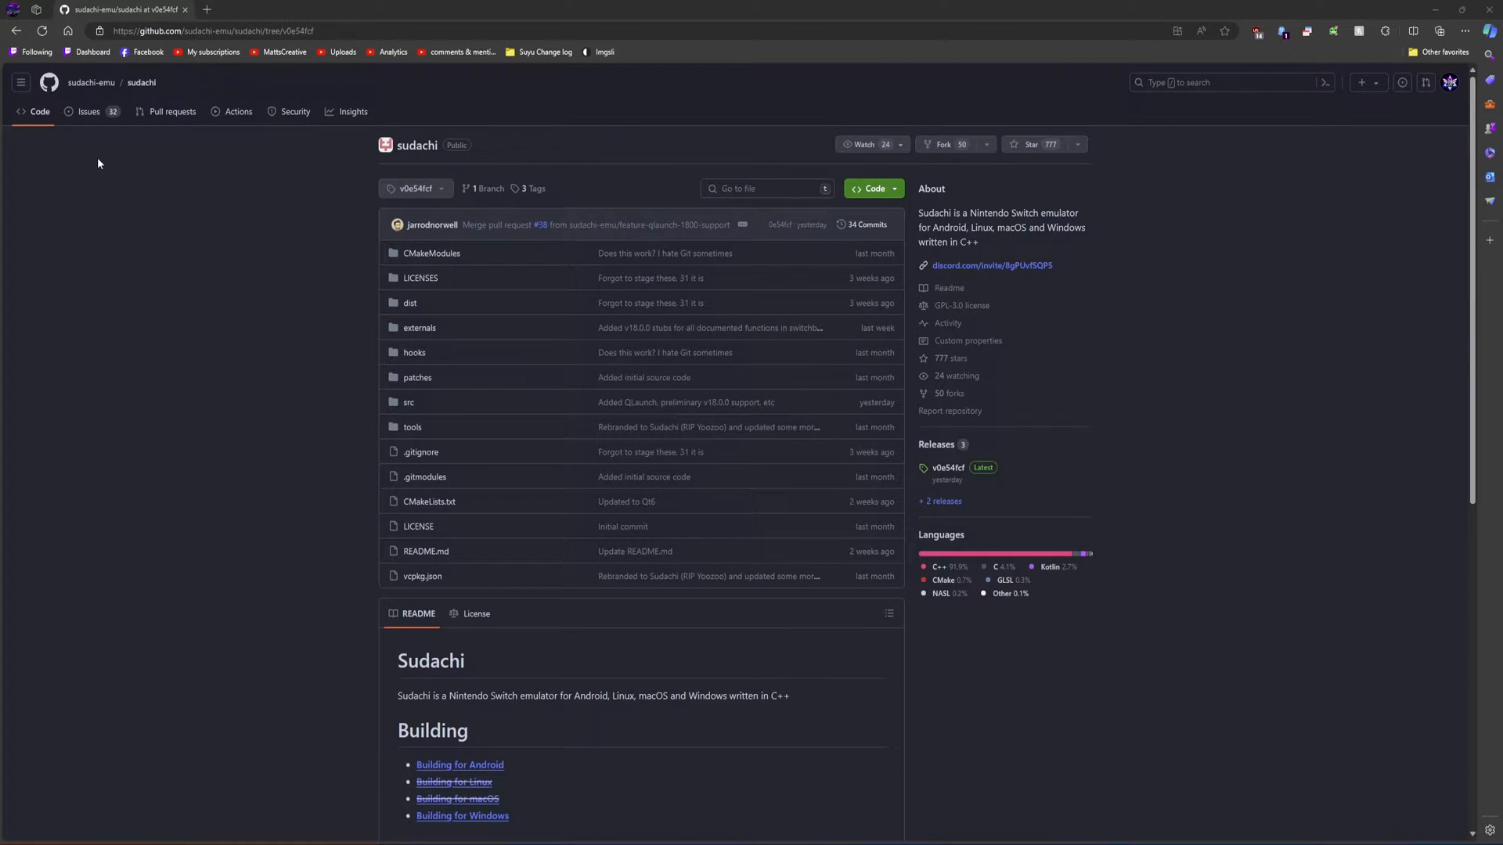
pyautogui.moveTo(91, 83)
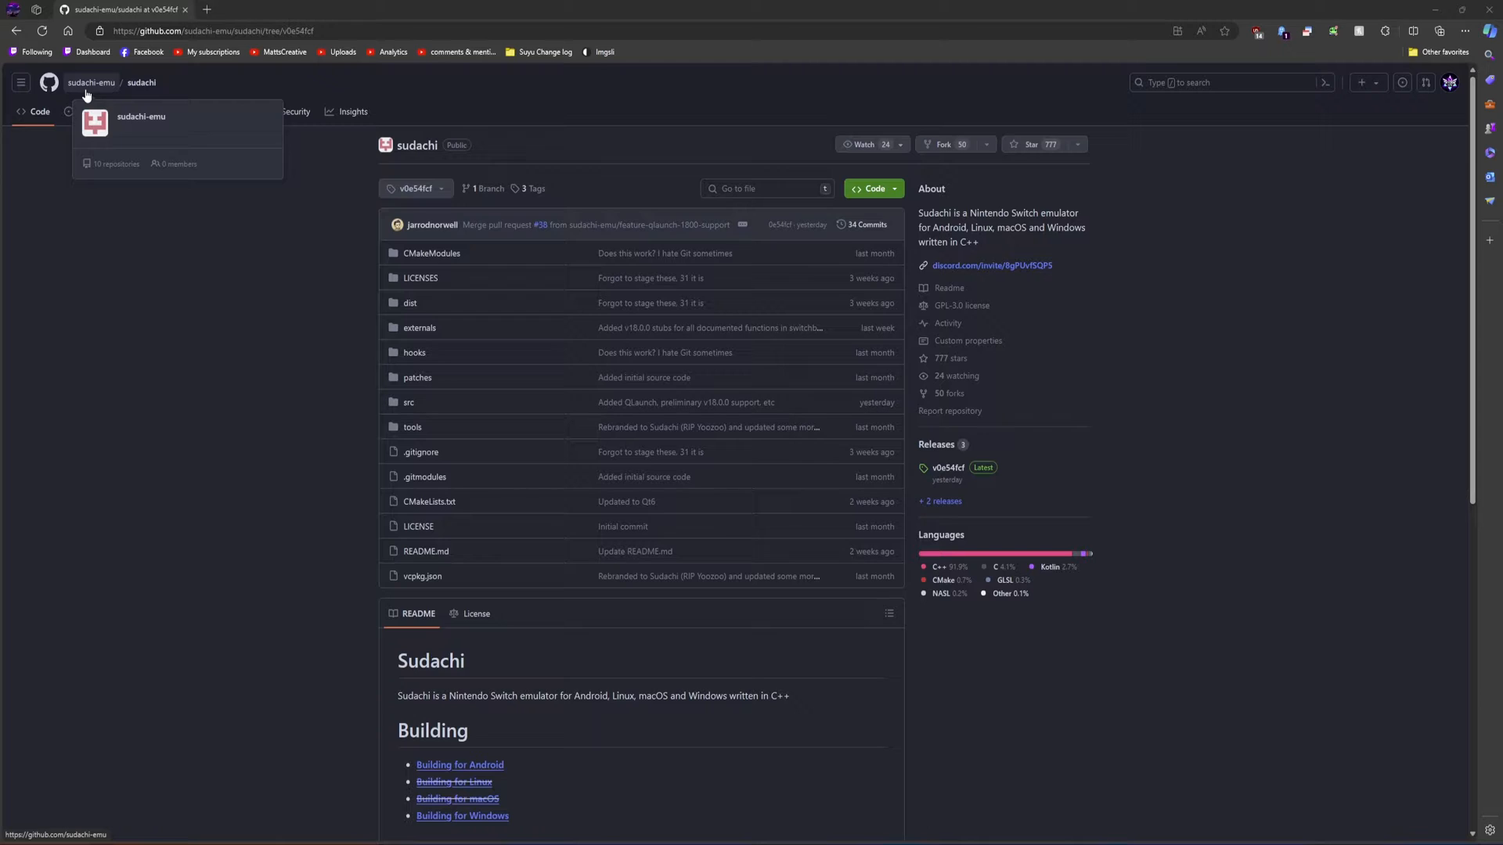
pyautogui.moveTo(202, 330)
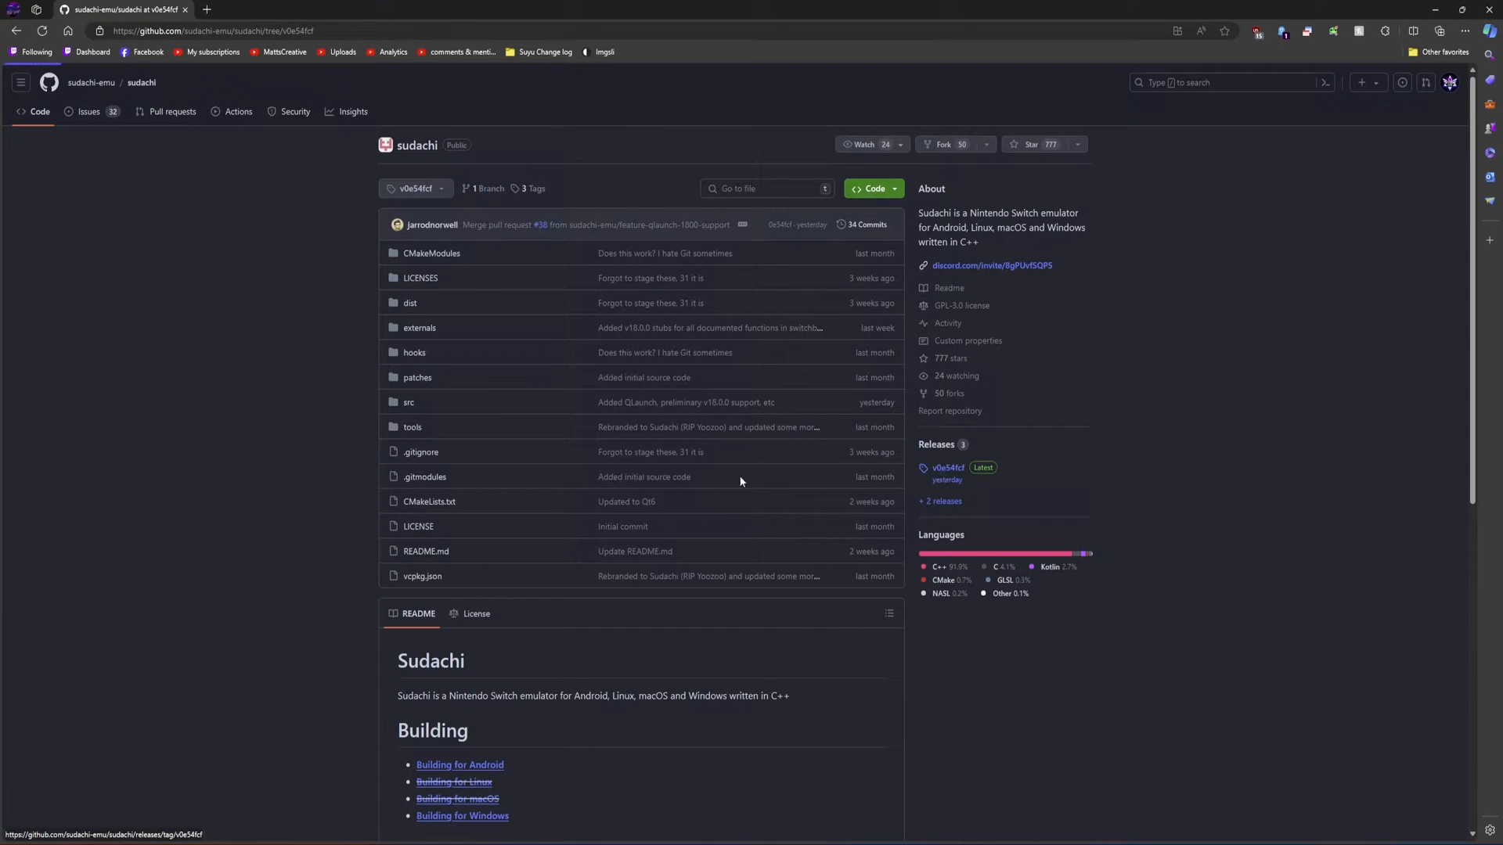
# View the latest release notes, then open the sudachi repository's full commit history via the '34 Commits' link.
pyautogui.click(949, 468)
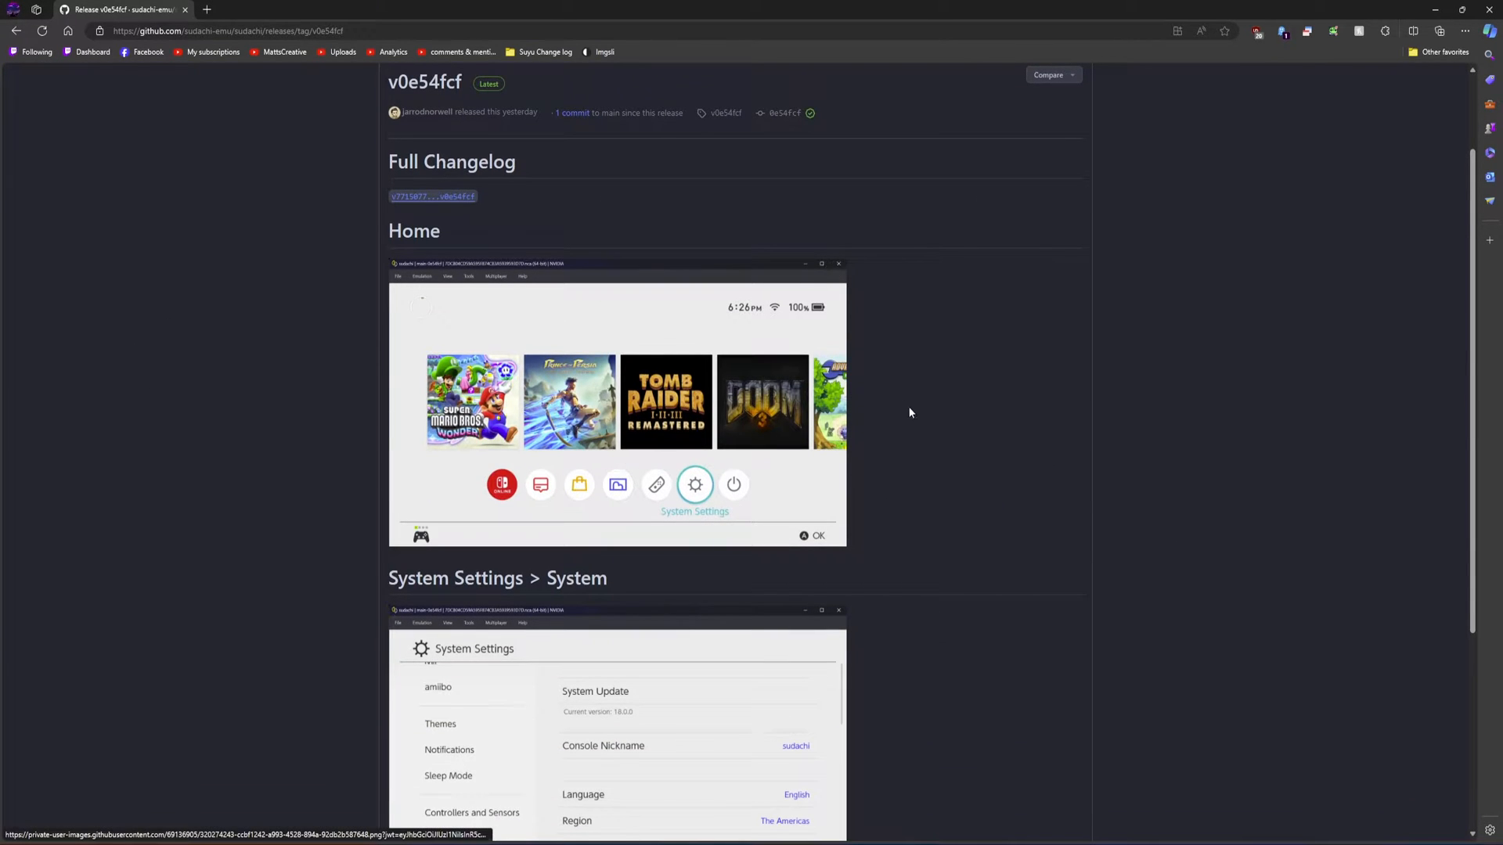
pyautogui.scroll(-3)
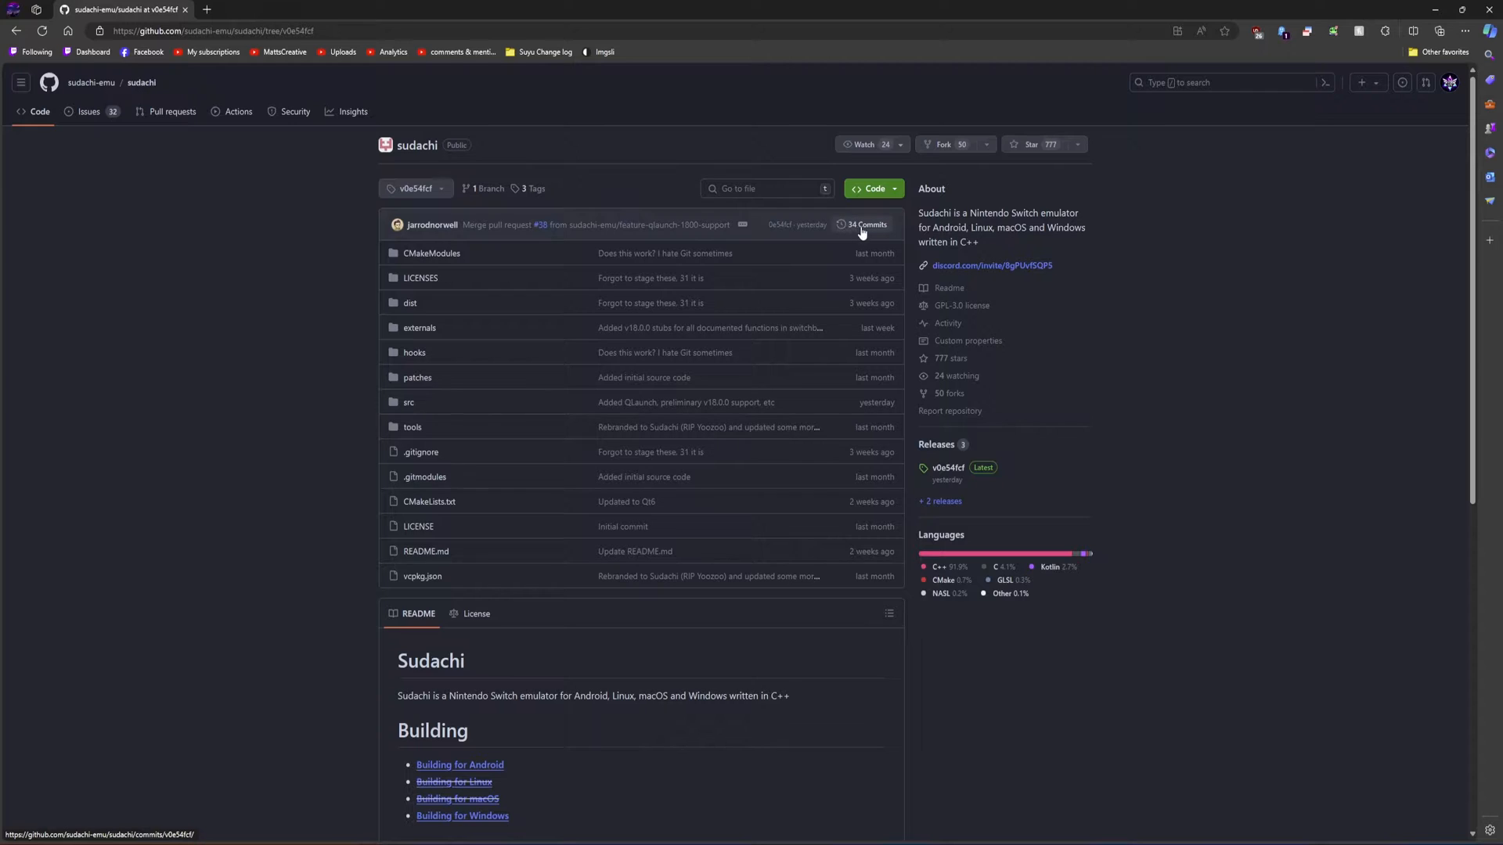
pyautogui.click(864, 224)
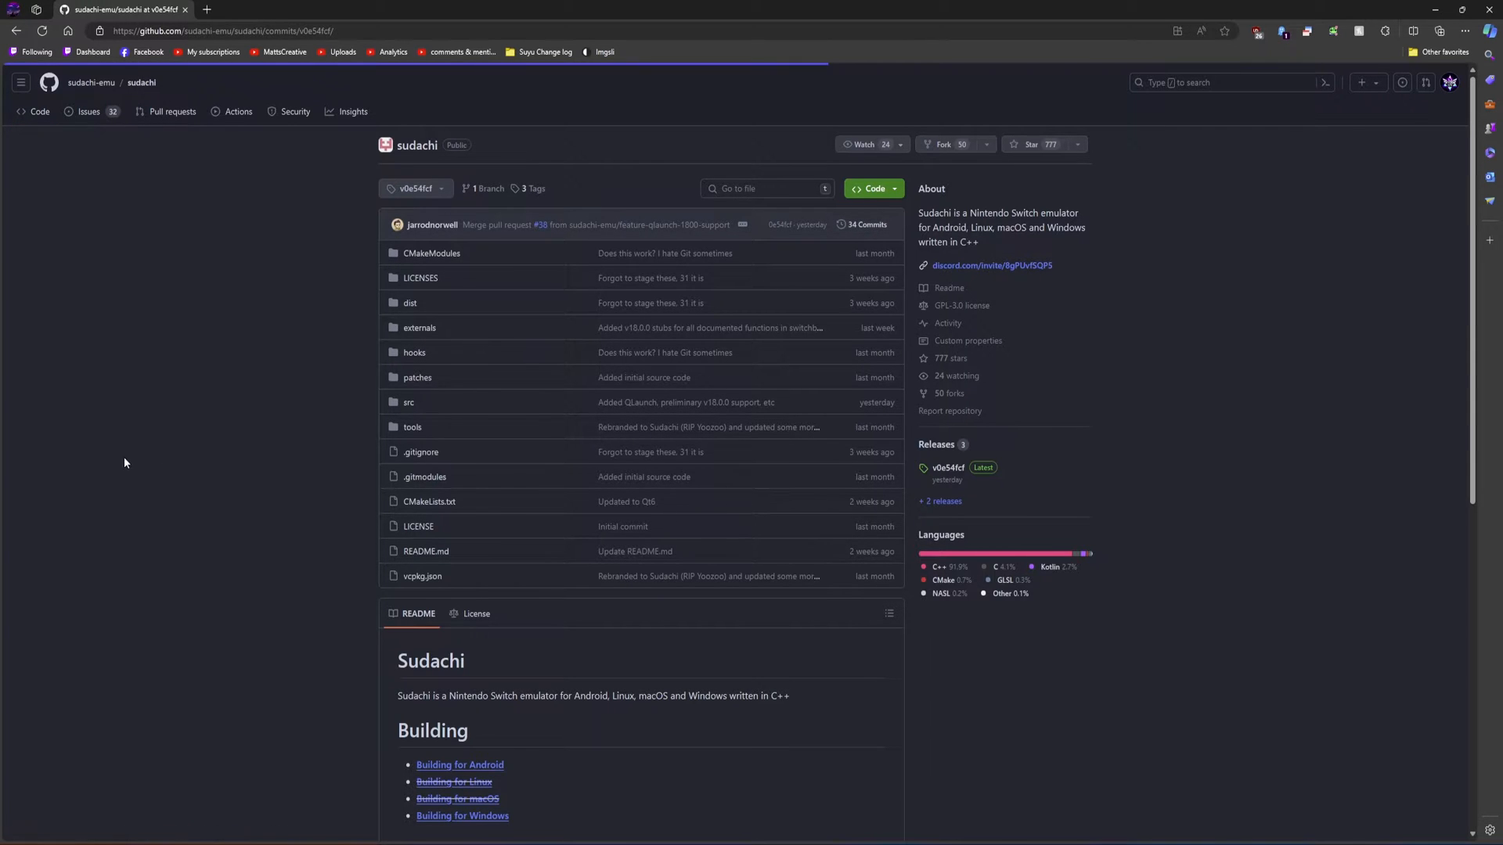
pyautogui.click(862, 224)
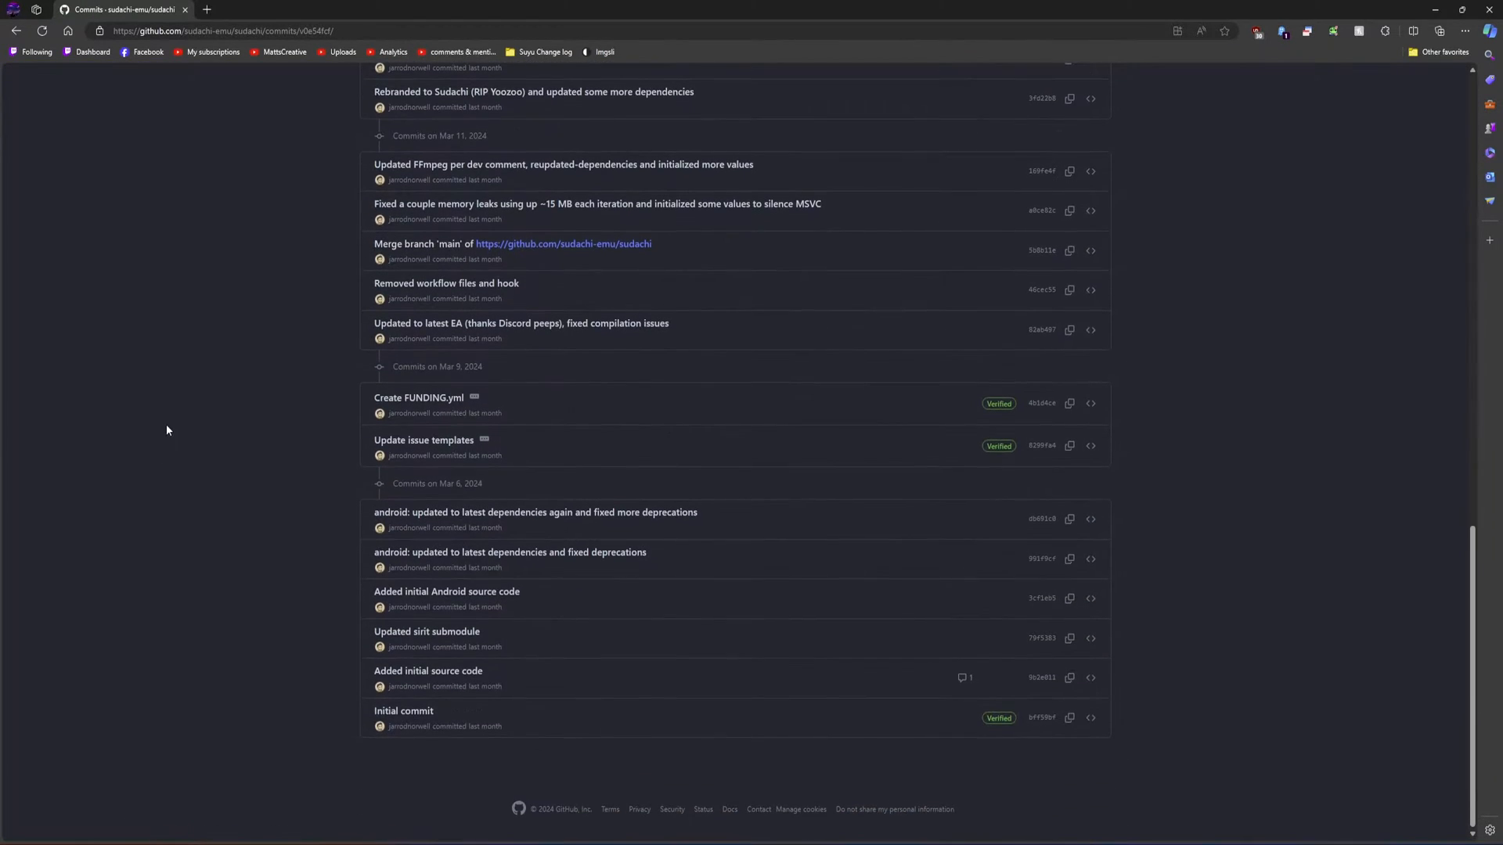
pyautogui.moveTo(402, 711)
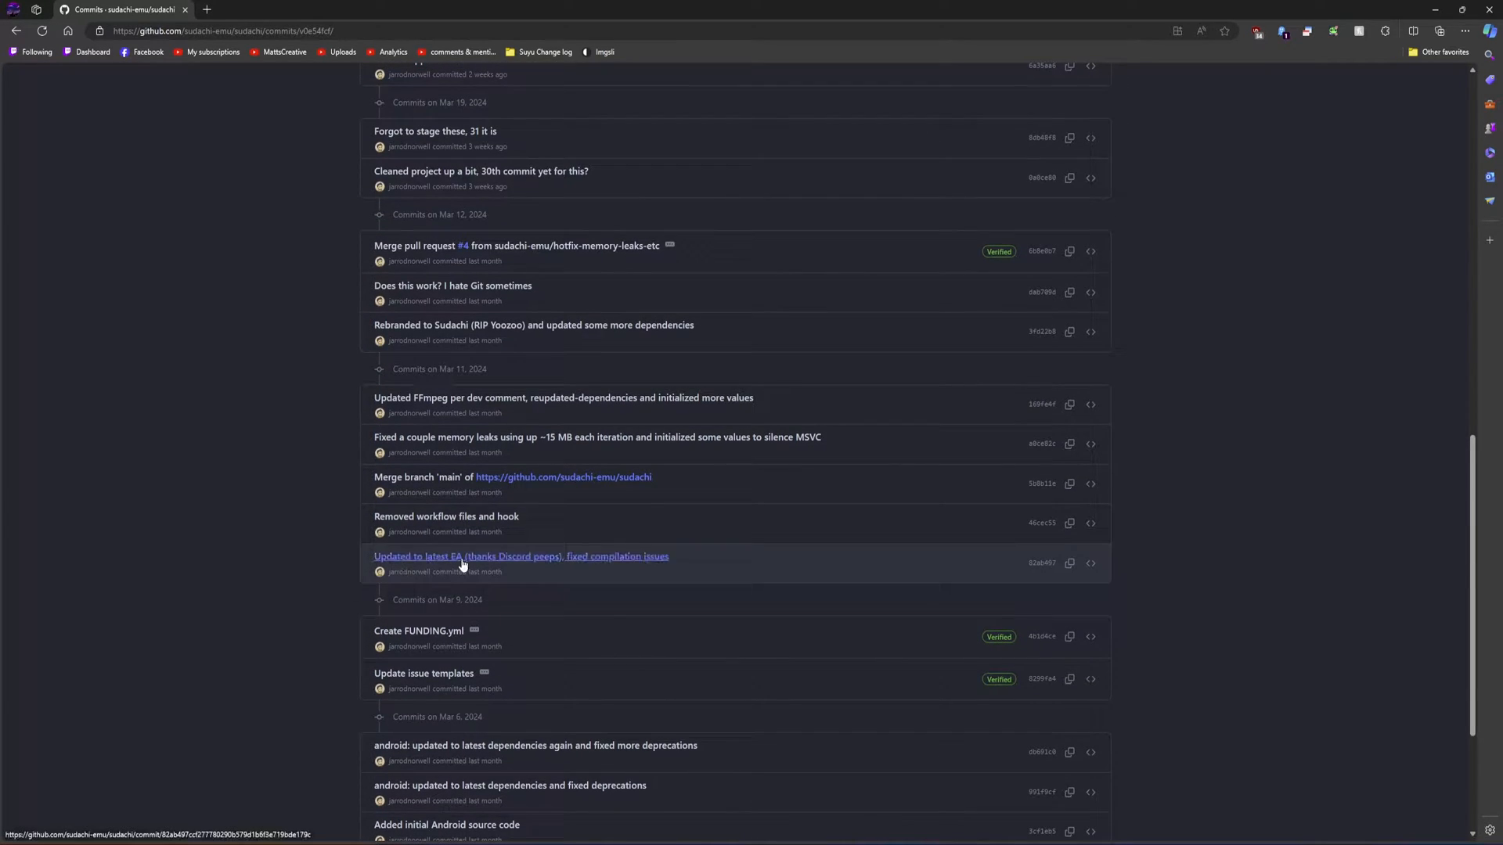
pyautogui.moveTo(479, 562)
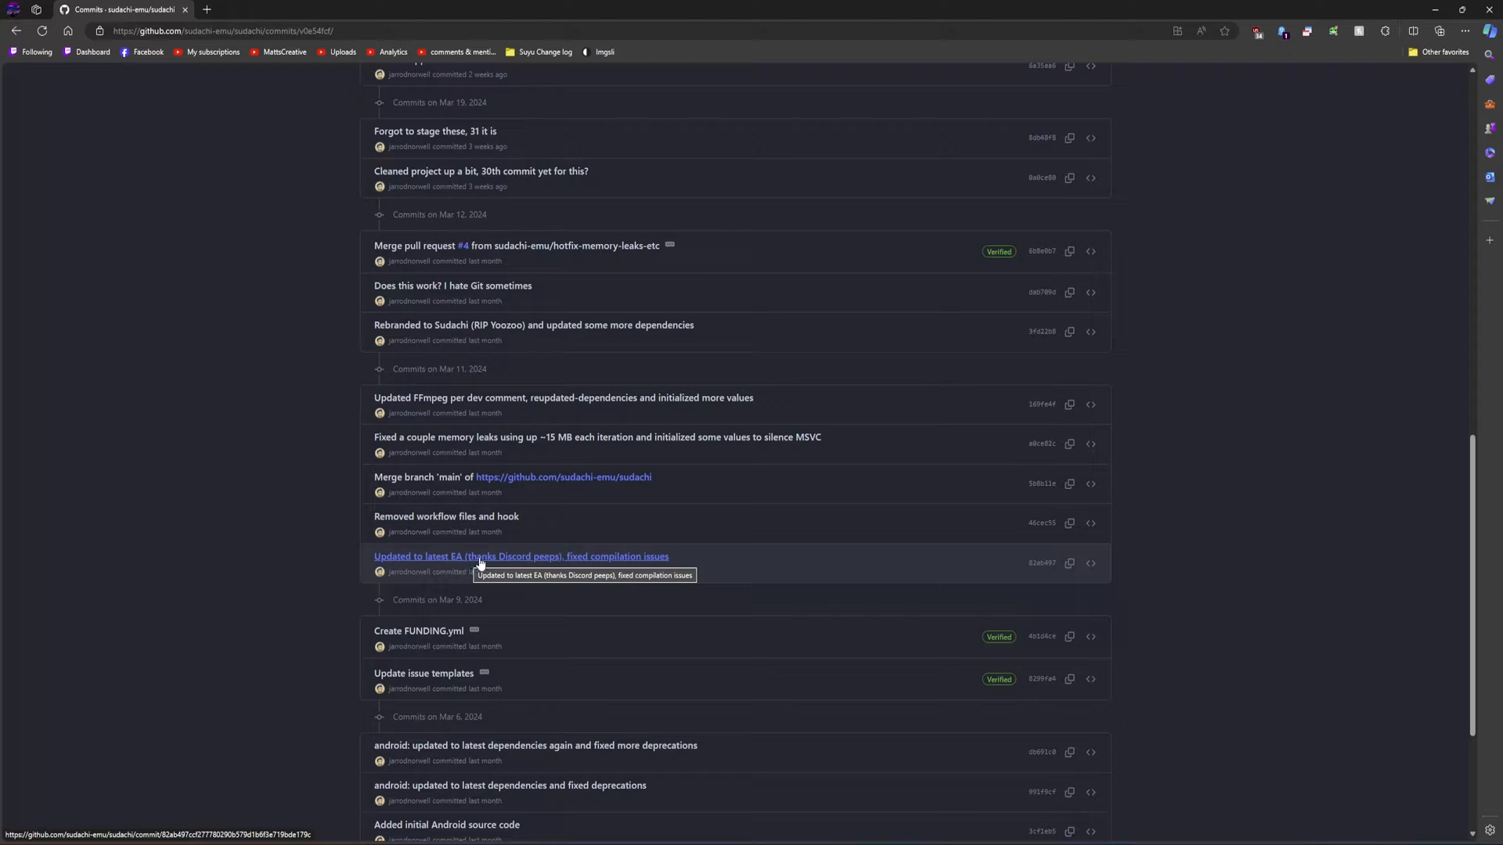
pyautogui.moveTo(458, 535)
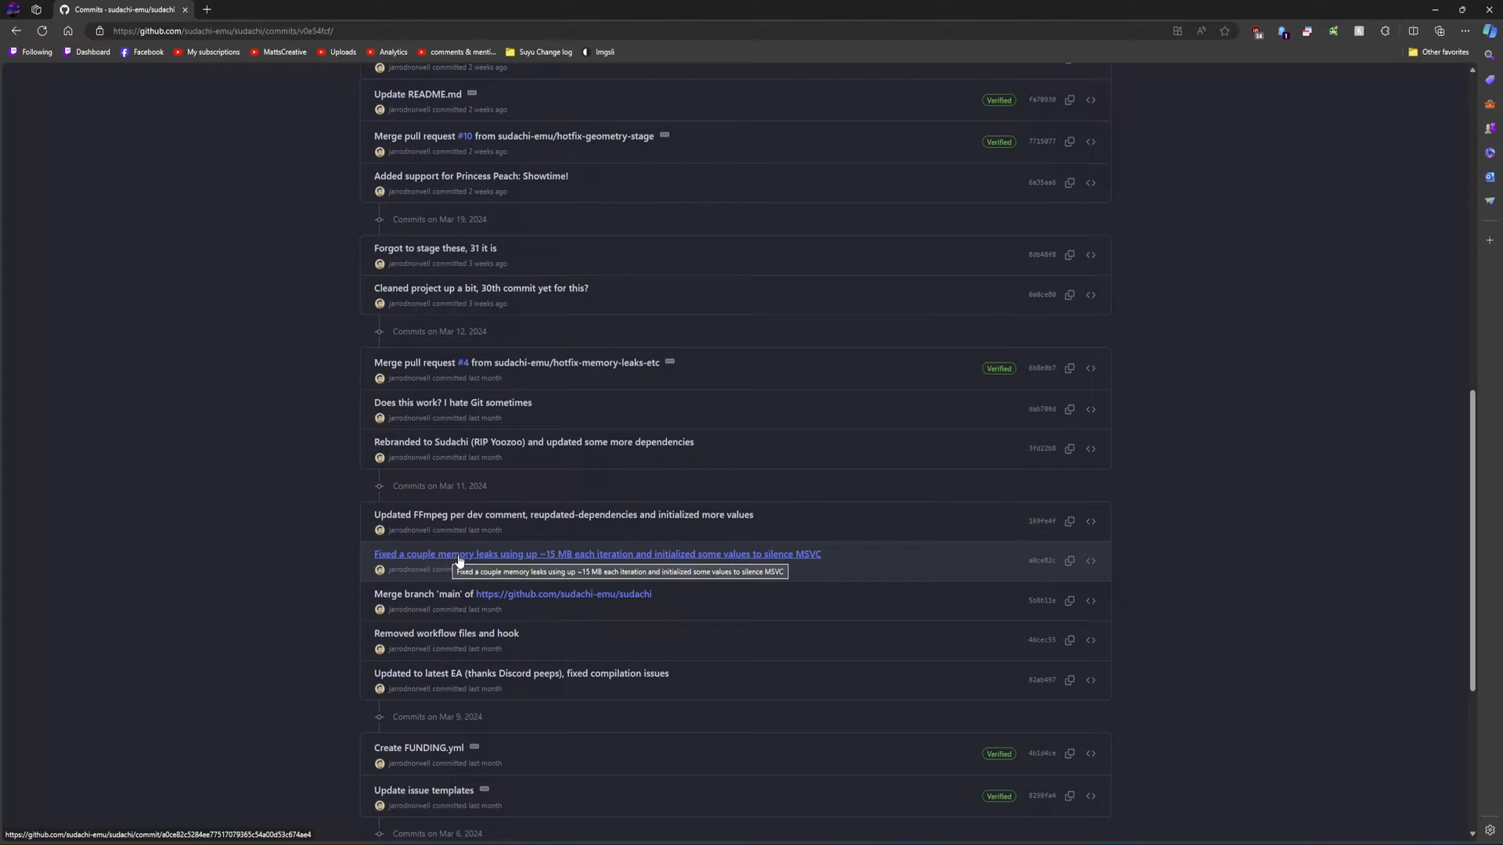
pyautogui.moveTo(563, 562)
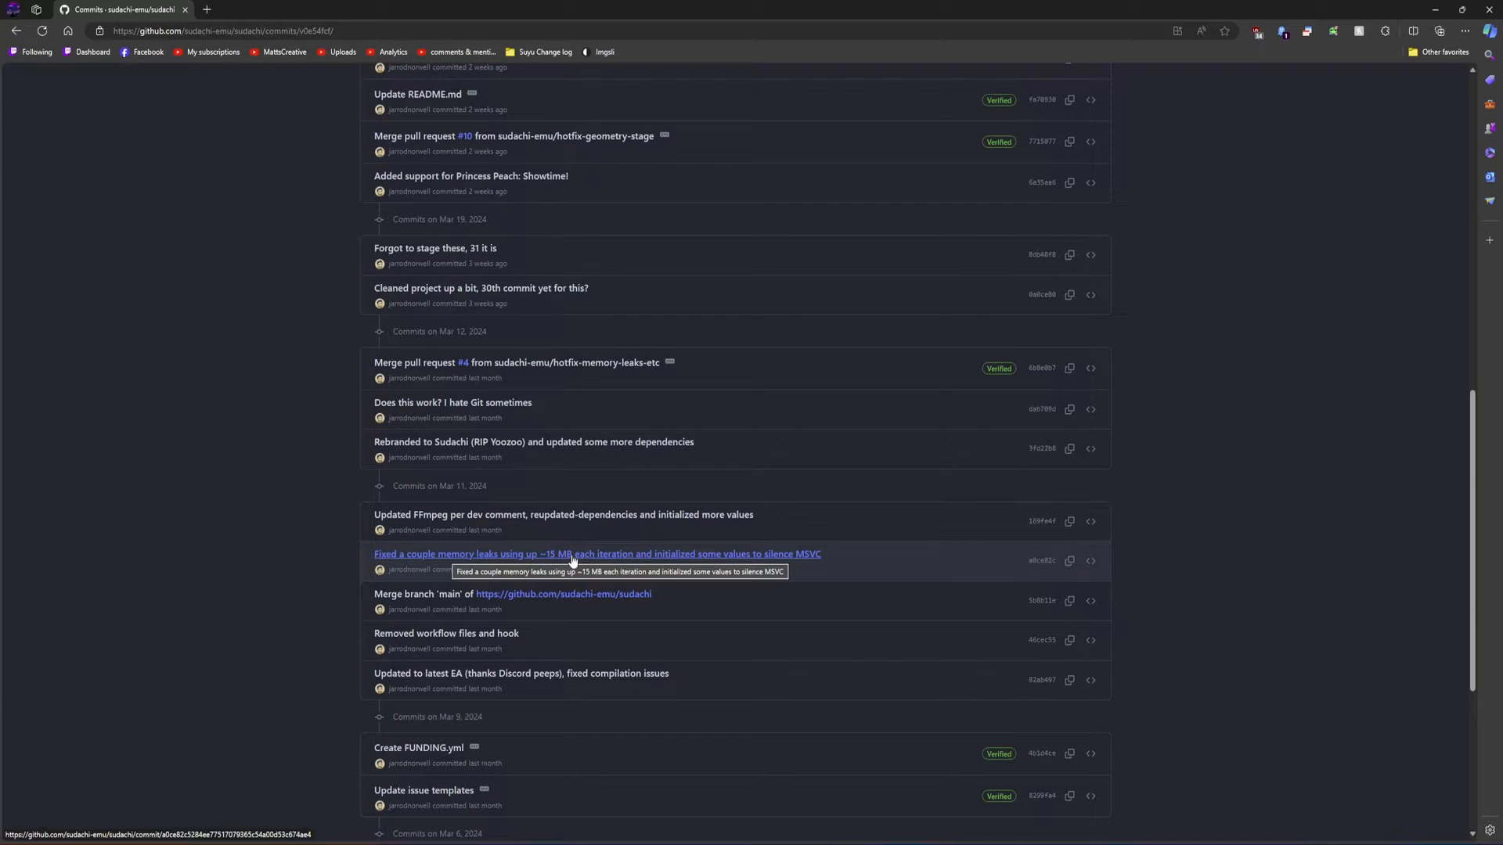
pyautogui.moveTo(272, 560)
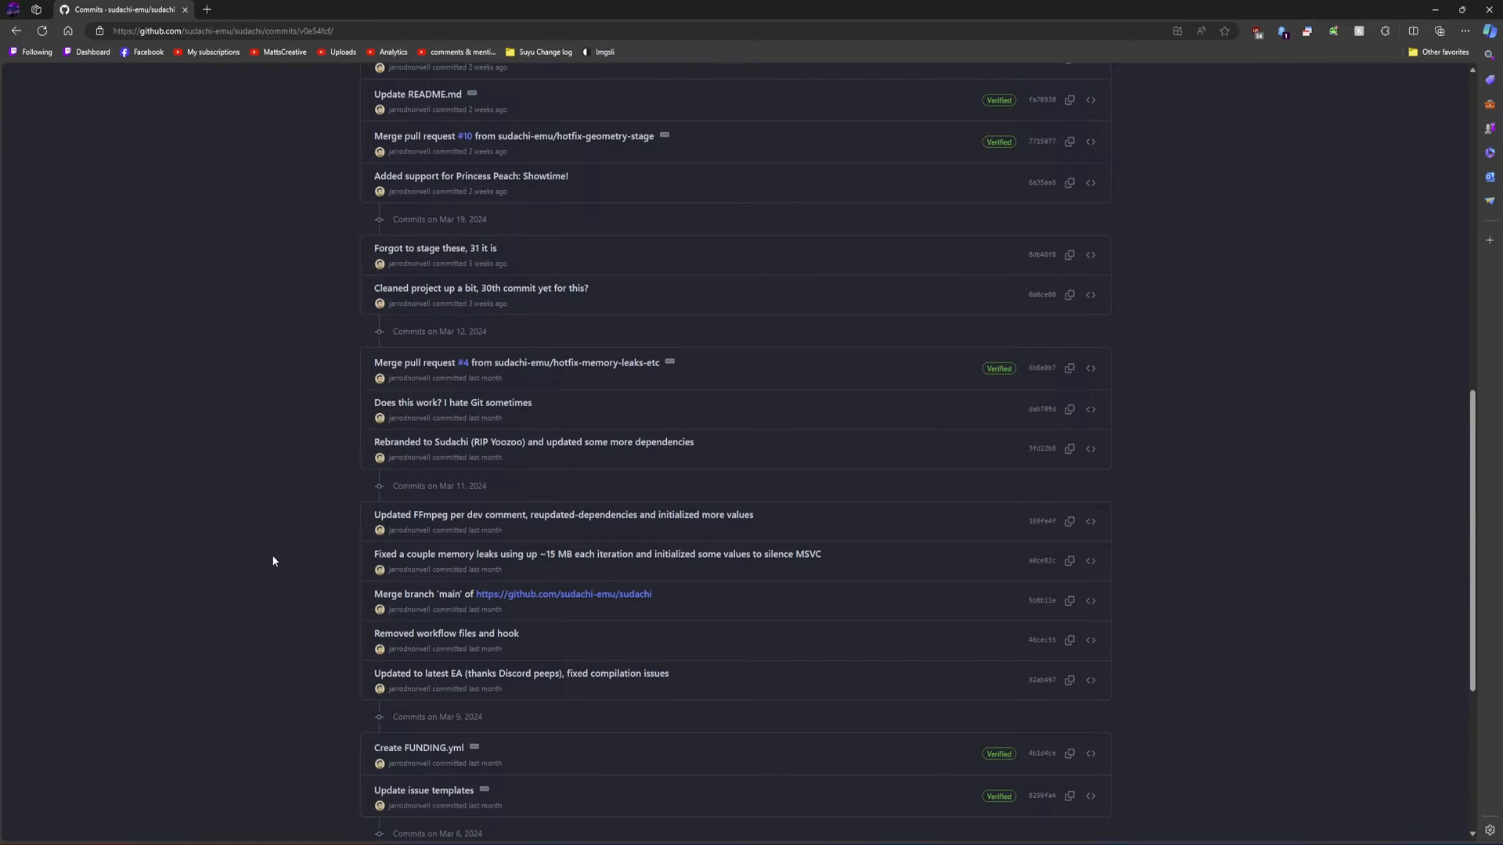
pyautogui.scroll(3)
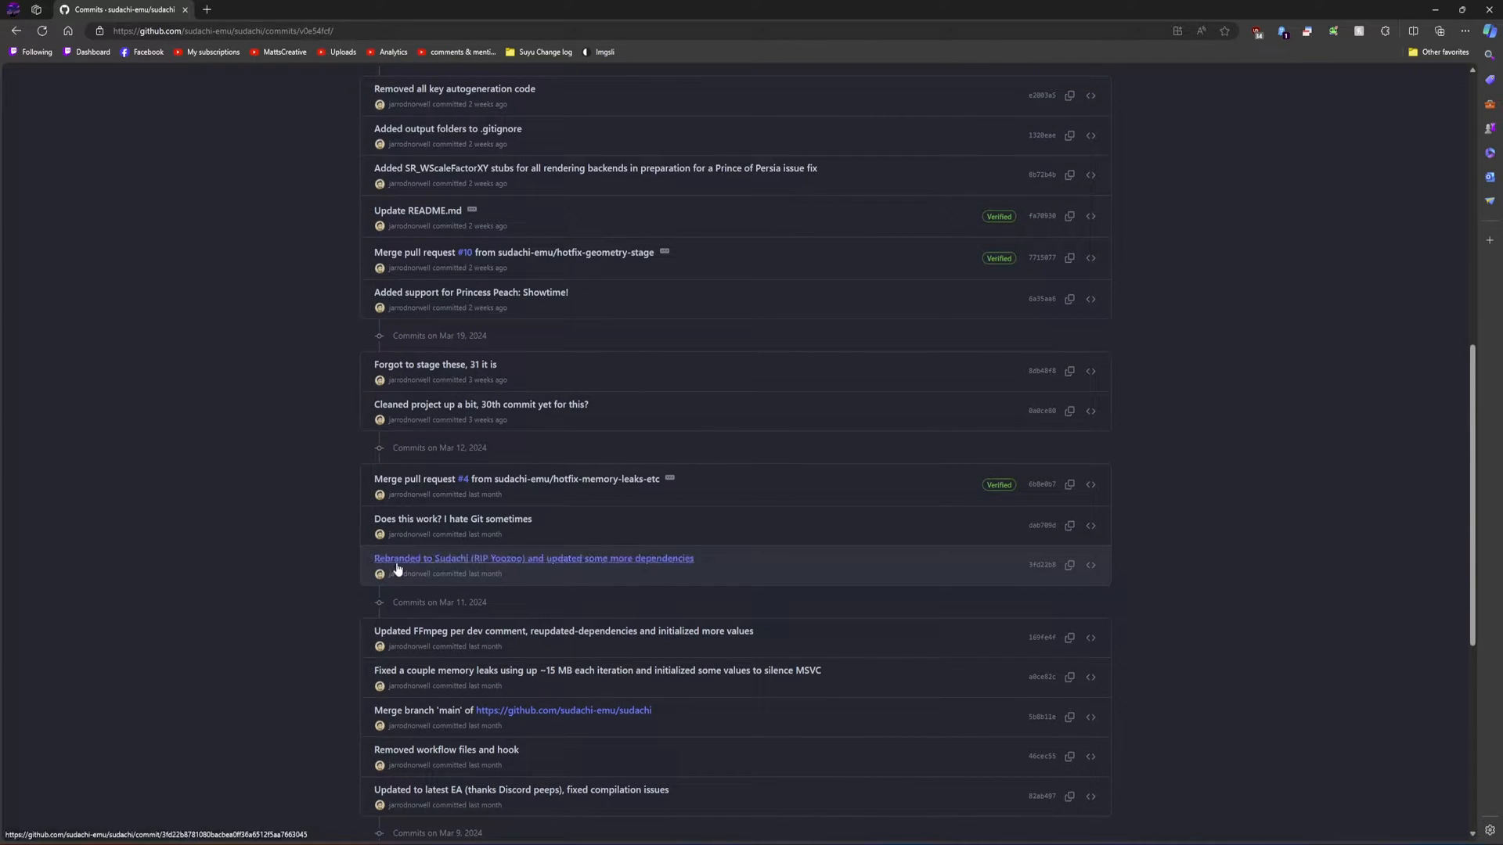
pyautogui.moveTo(508, 566)
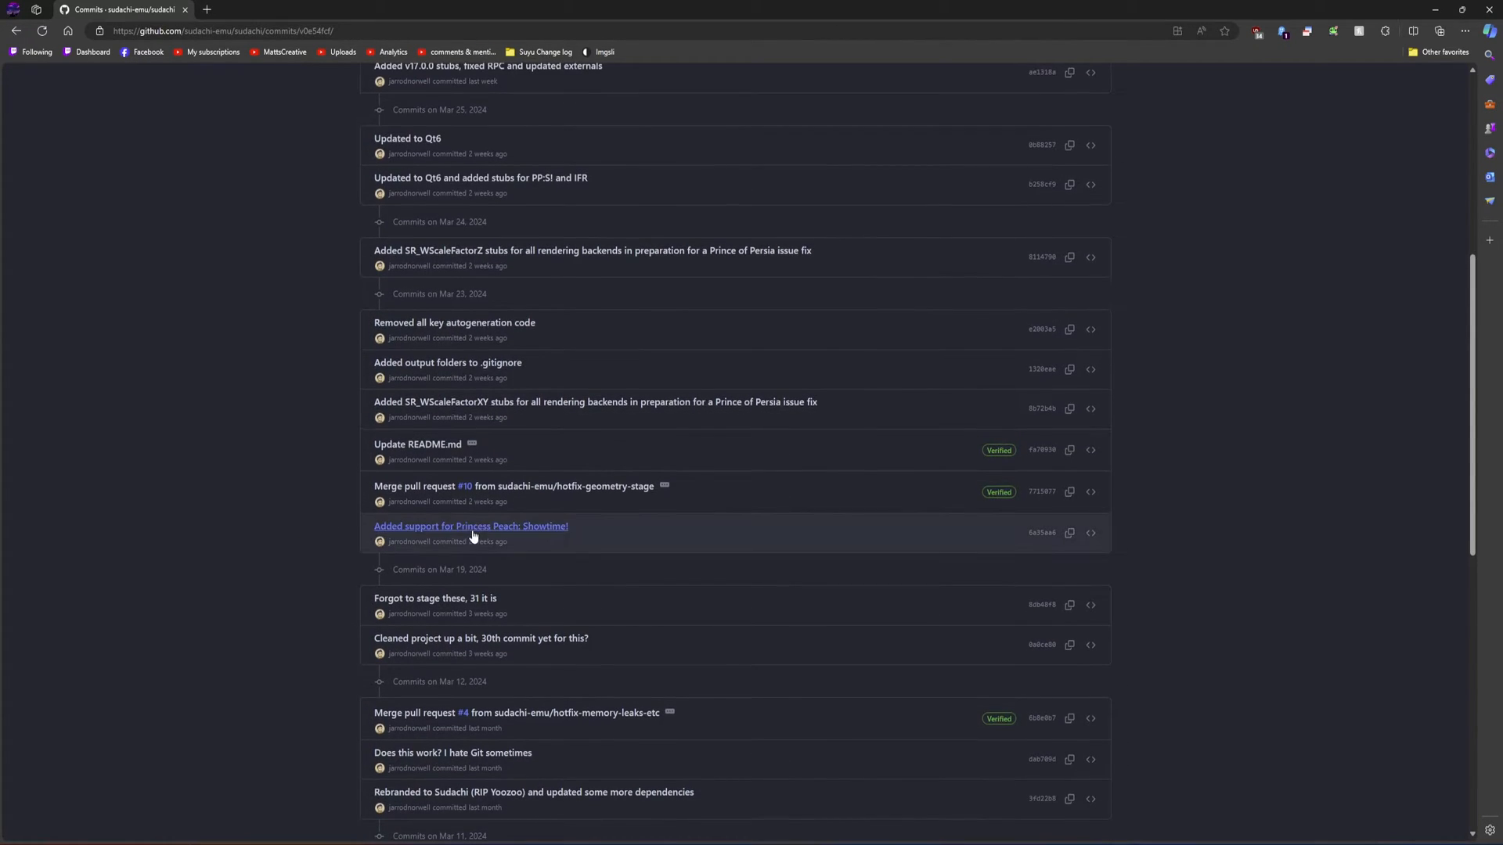
pyautogui.moveTo(531, 533)
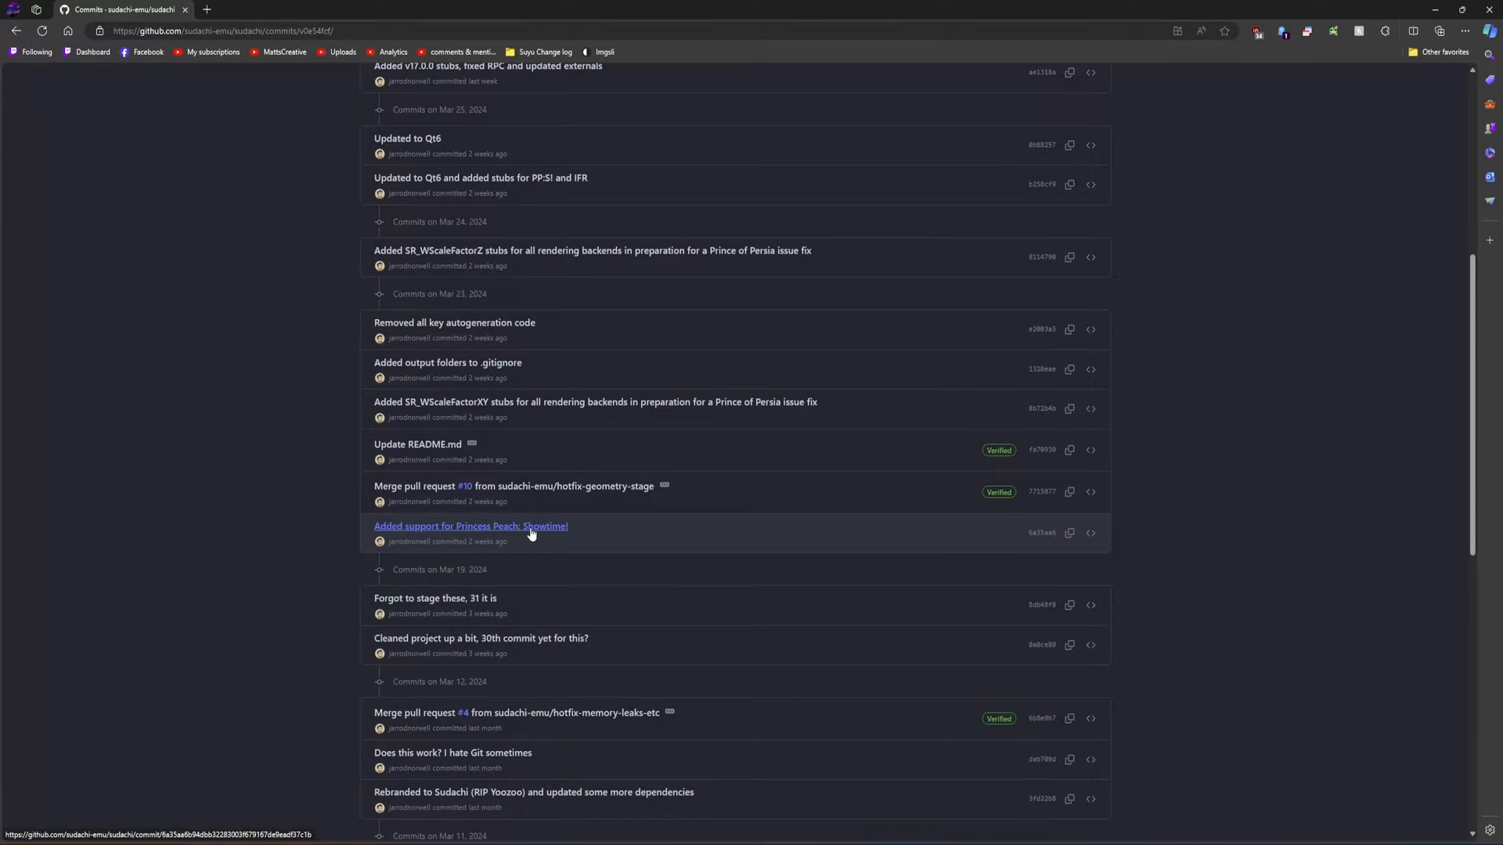
pyautogui.moveTo(613, 497)
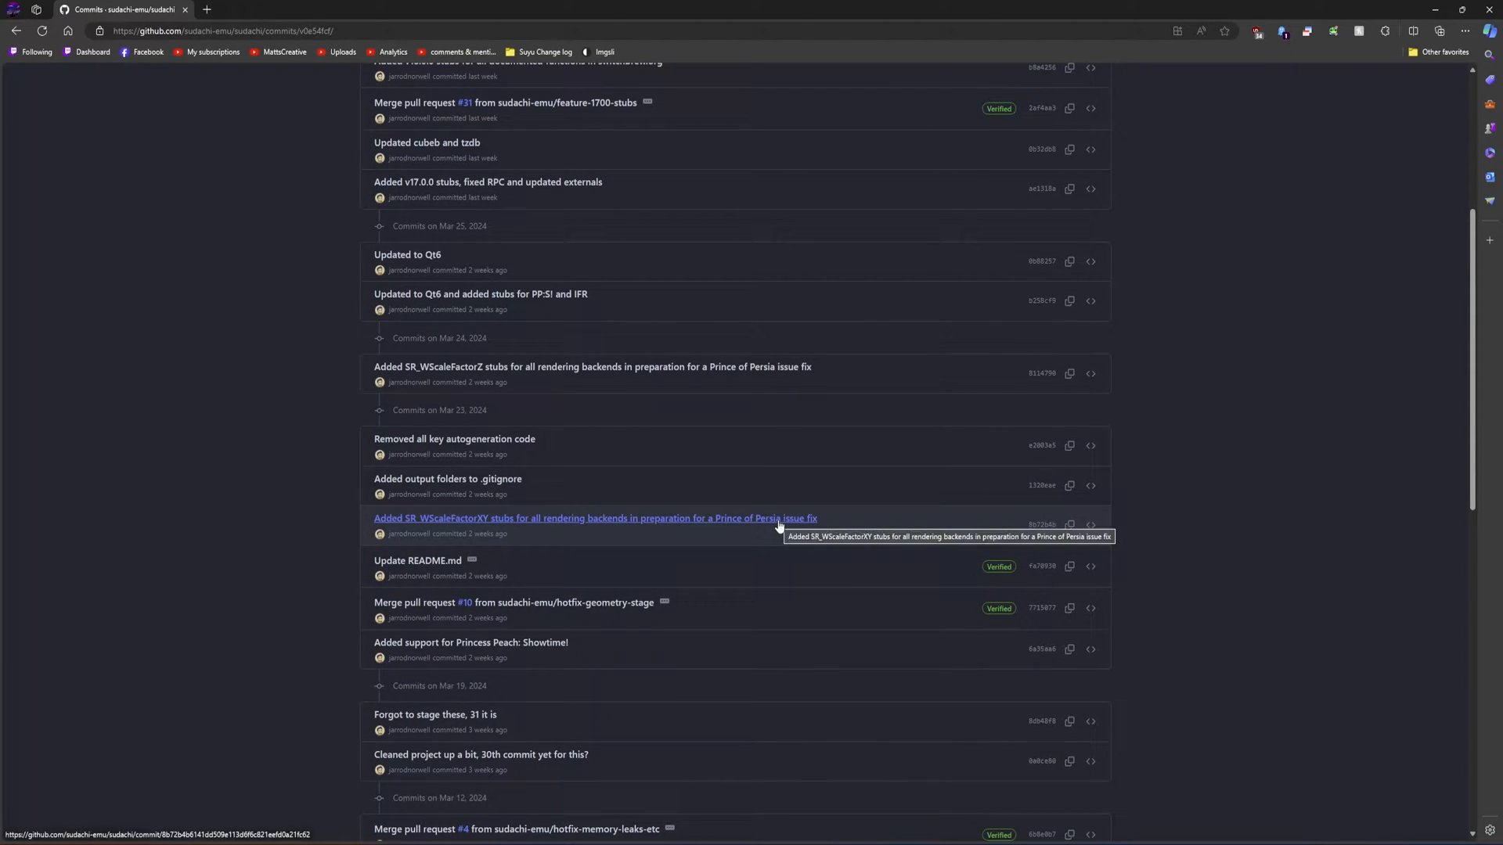
pyautogui.moveTo(618, 535)
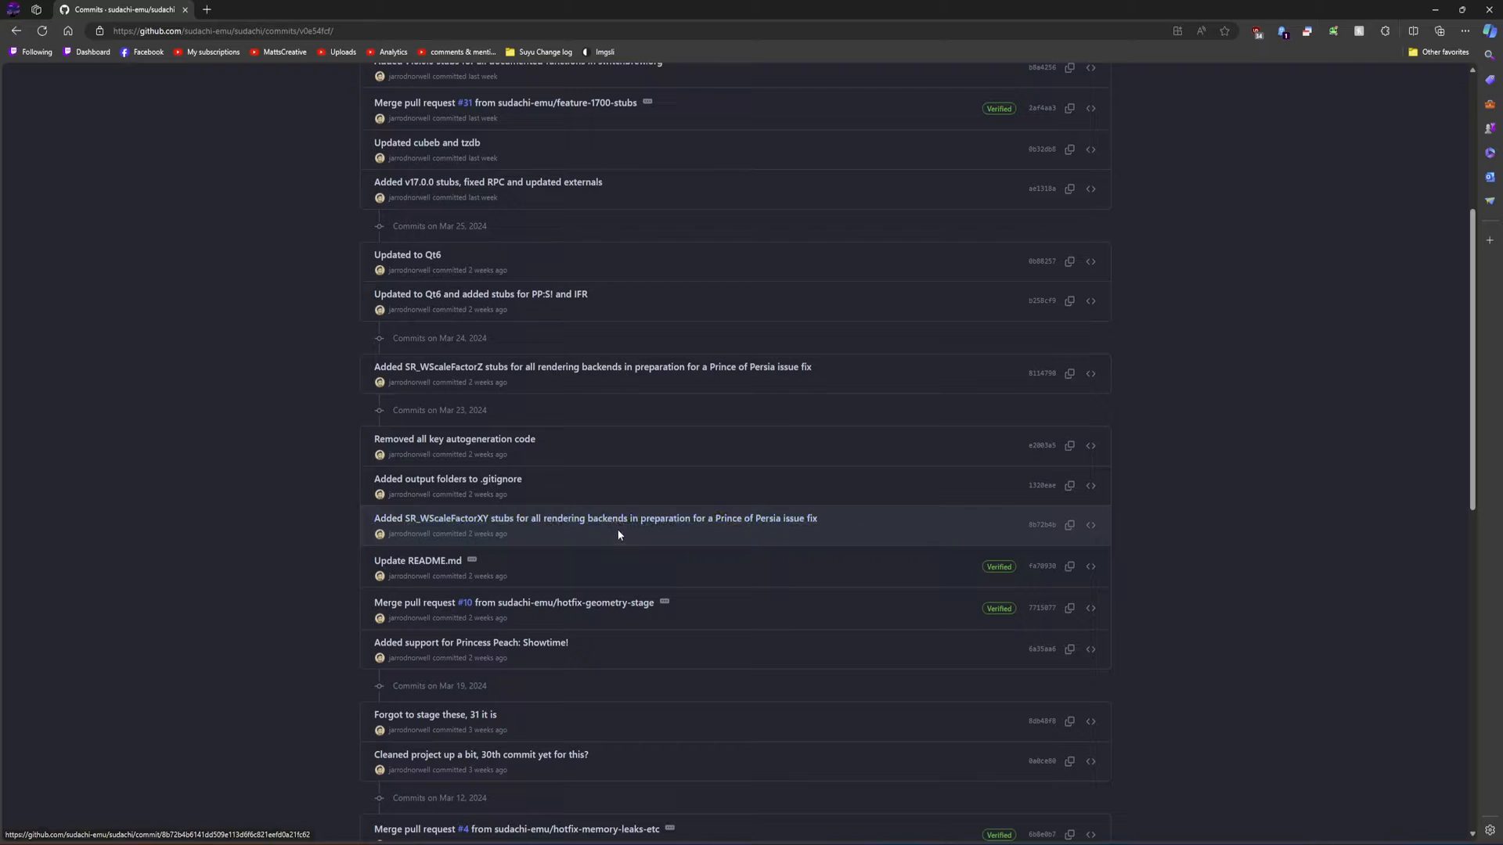
pyautogui.moveTo(362, 489)
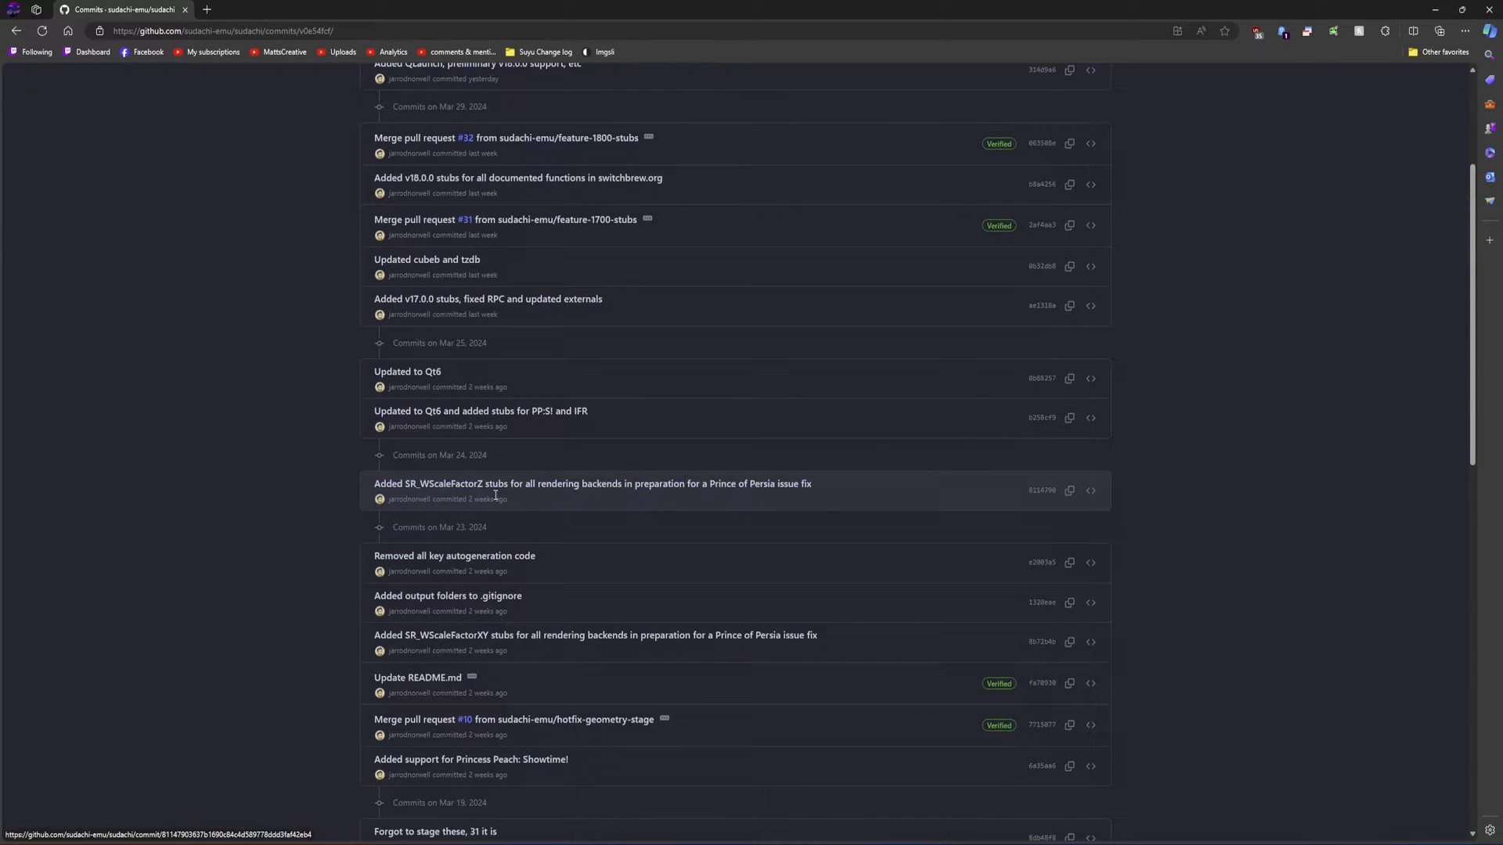
pyautogui.moveTo(361, 450)
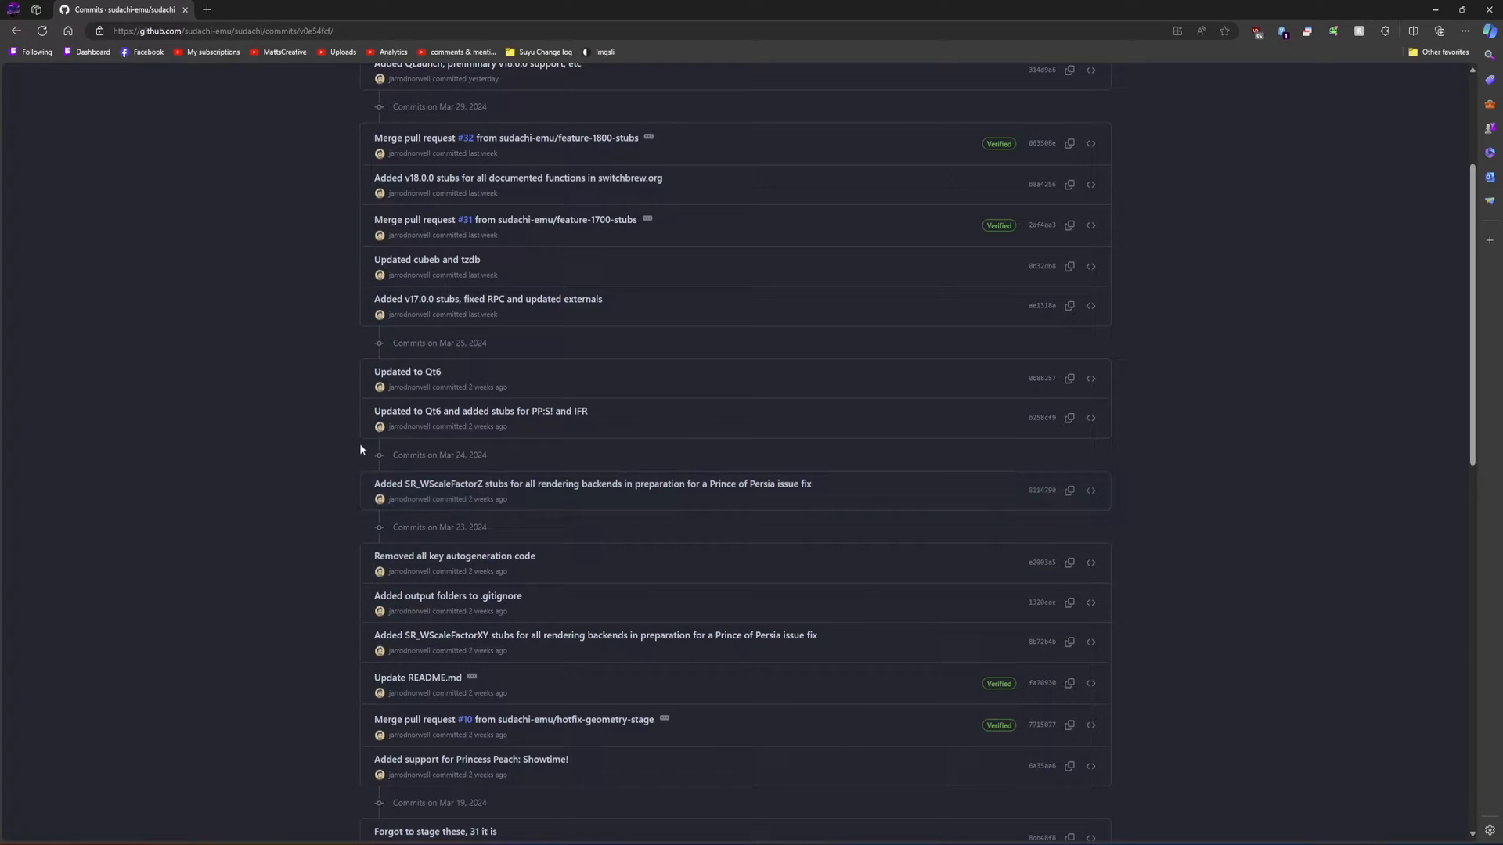
pyautogui.moveTo(342, 391)
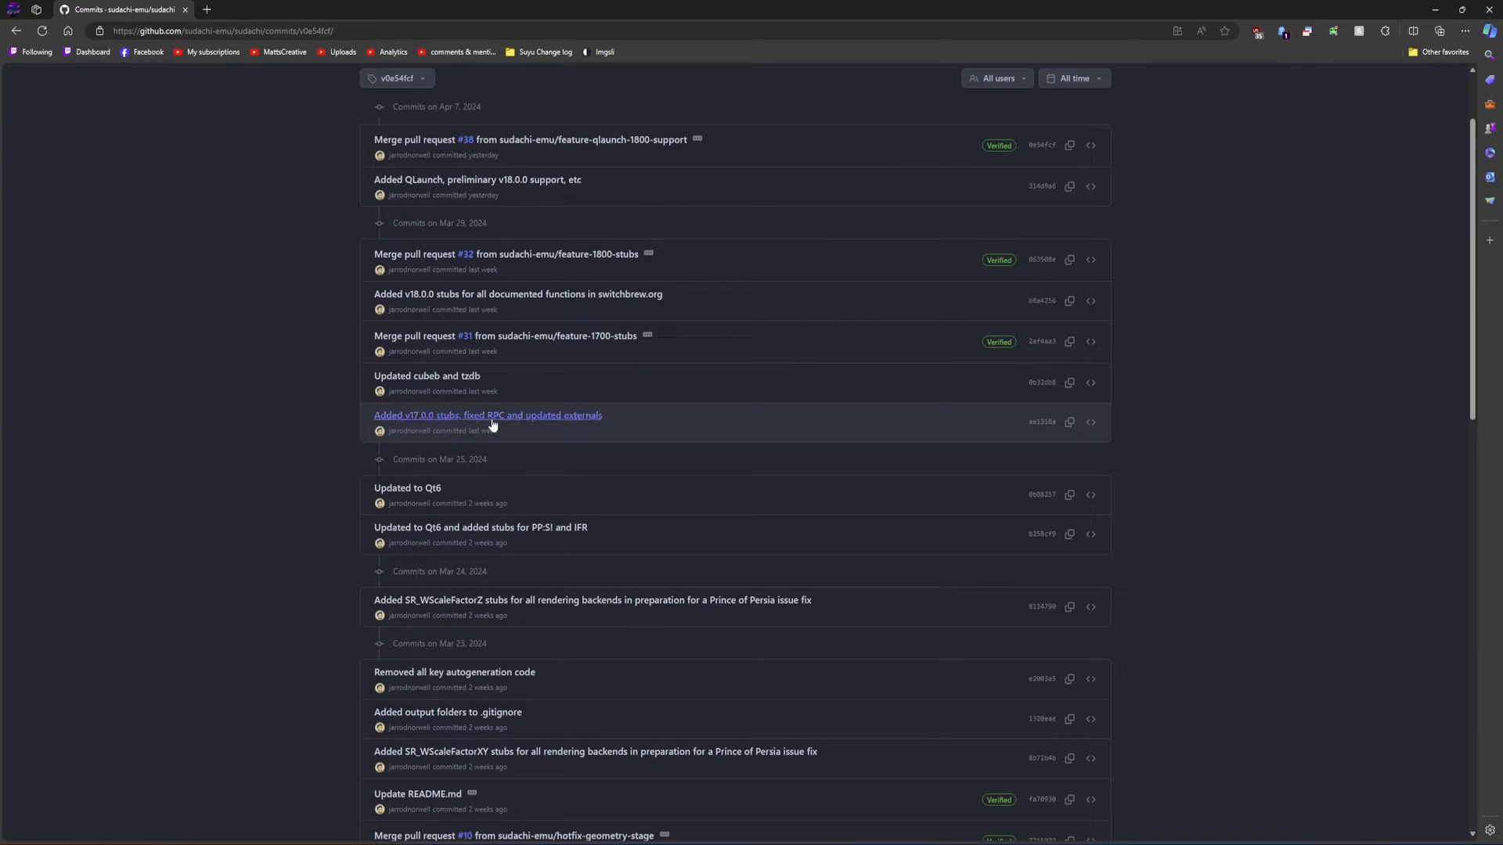
pyautogui.moveTo(487, 415)
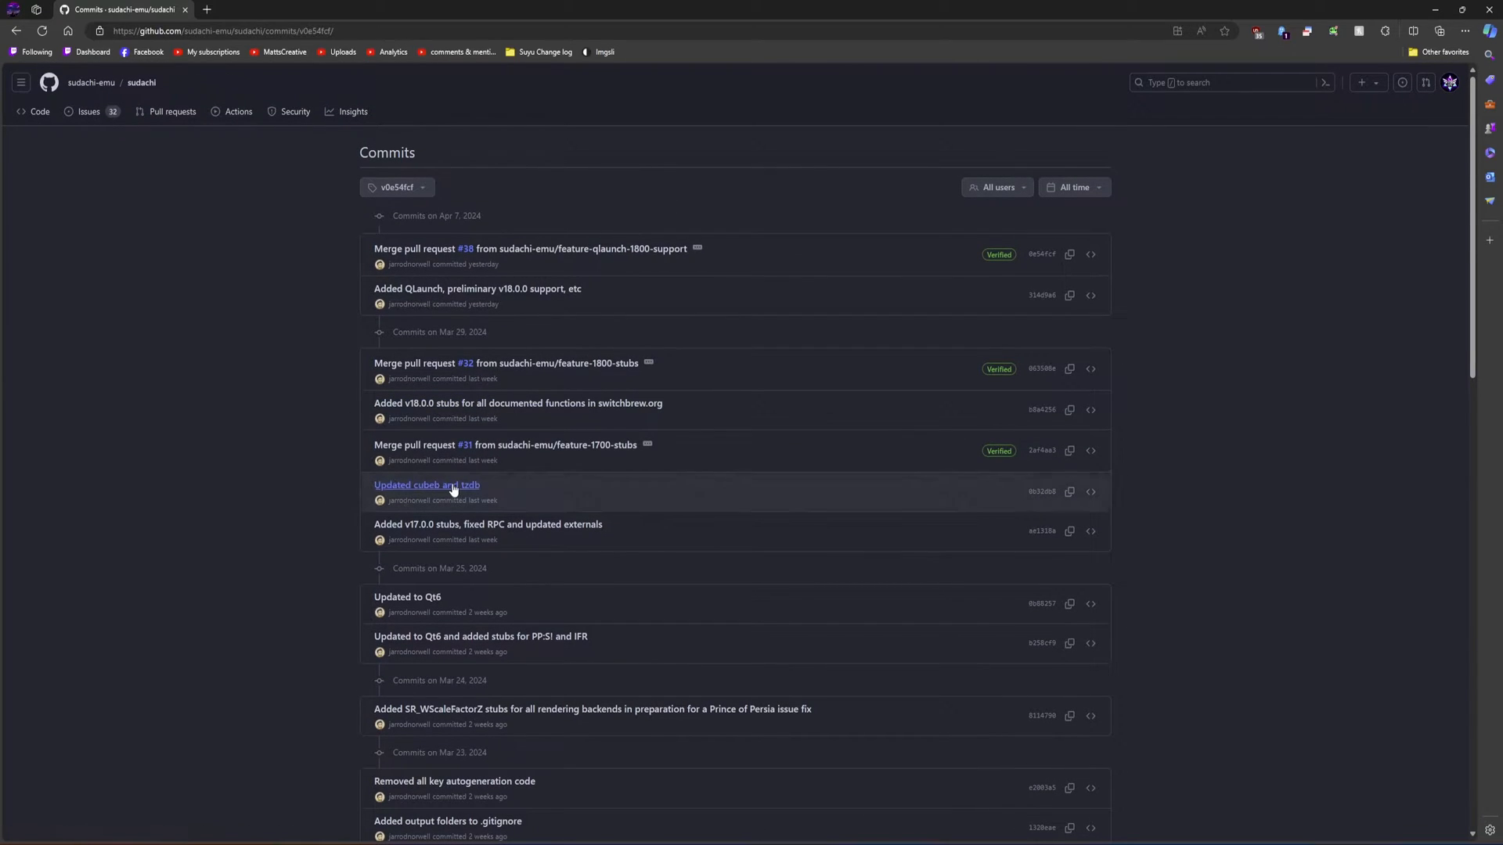
pyautogui.moveTo(631, 510)
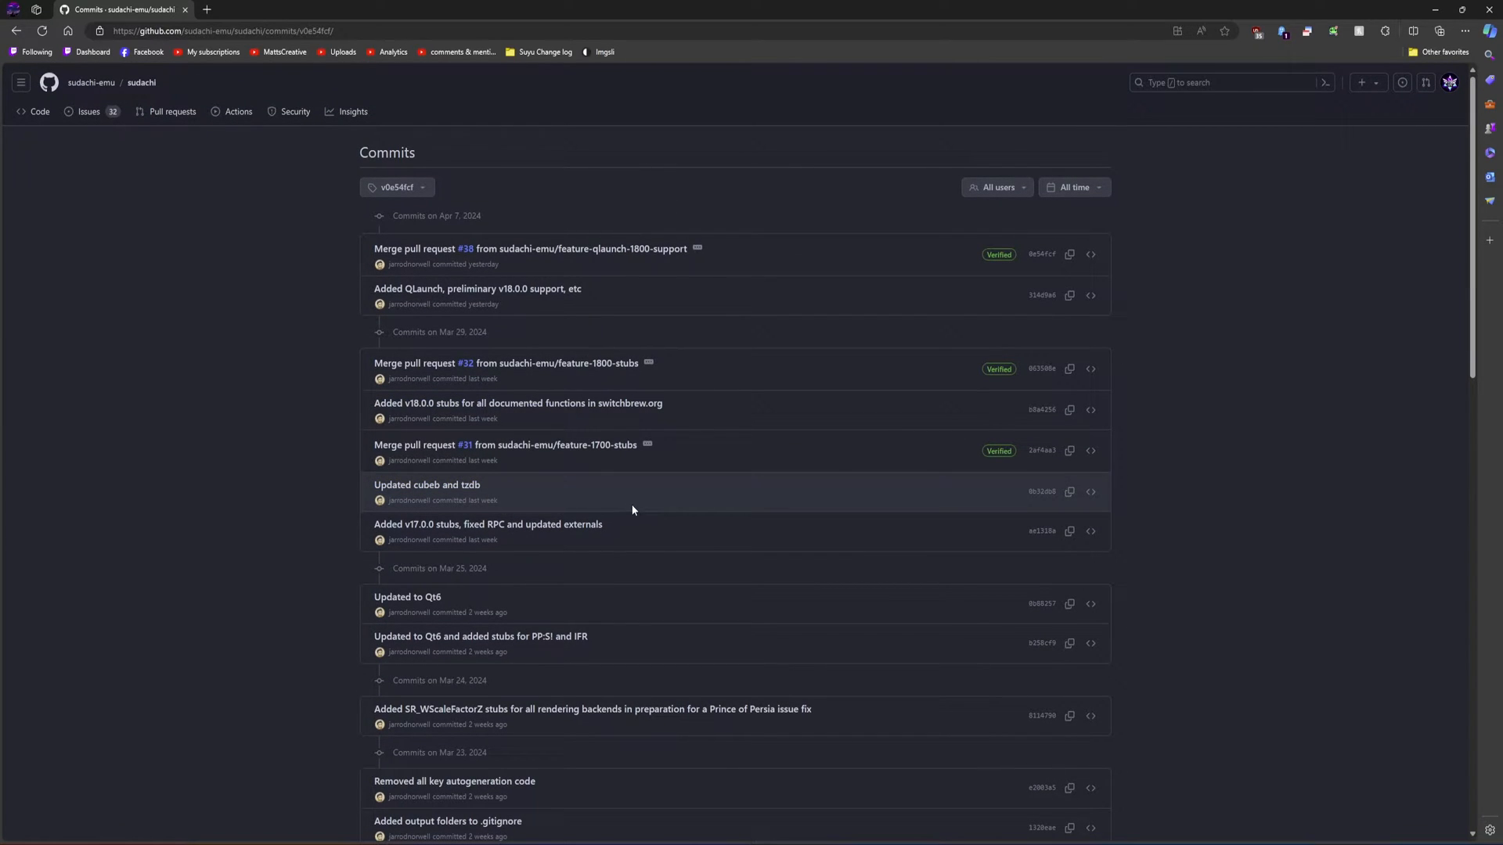
pyautogui.moveTo(426, 485)
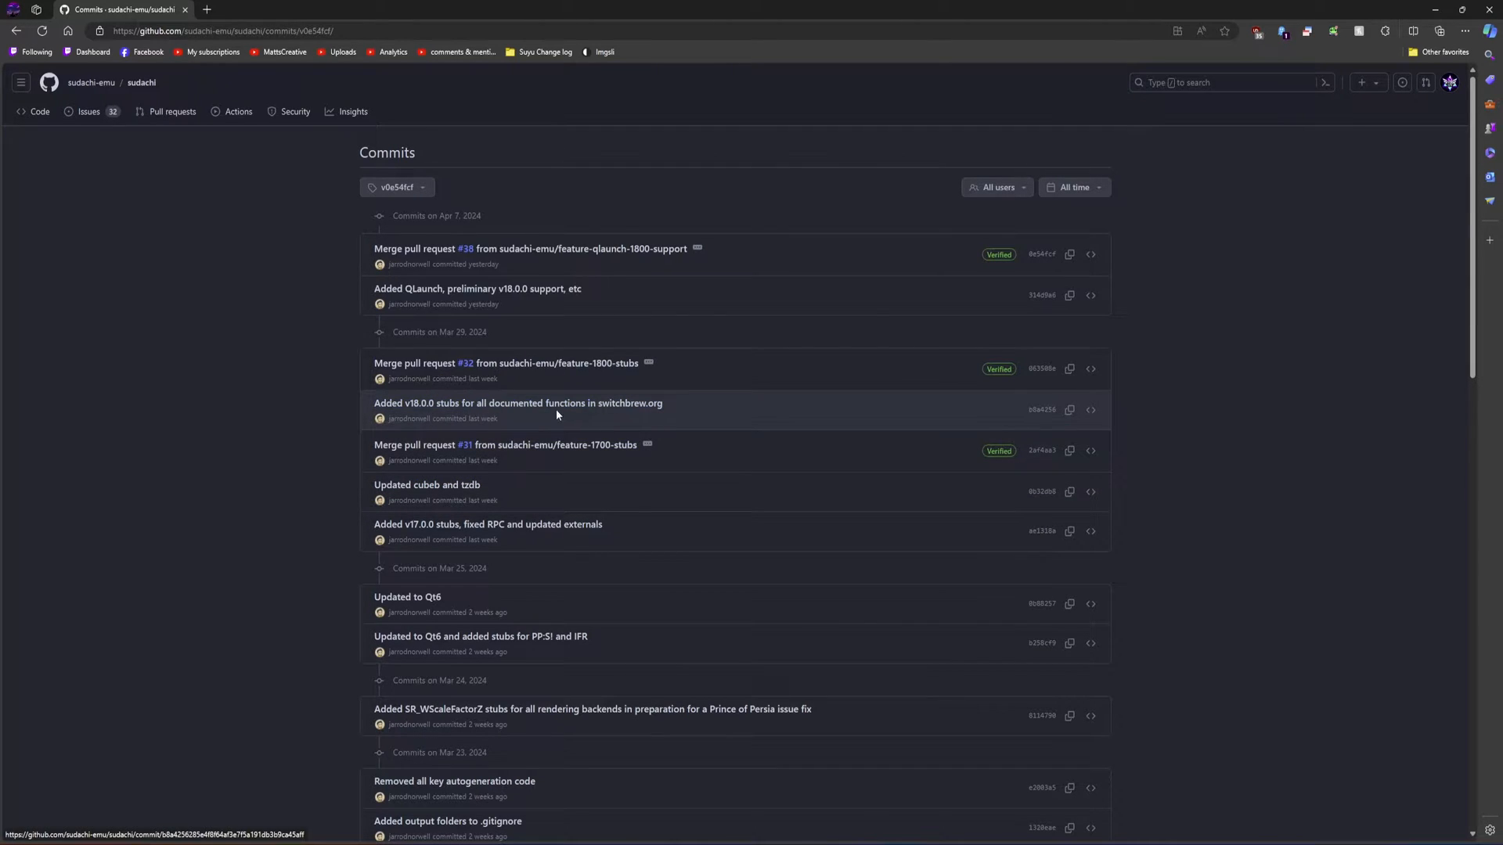
pyautogui.moveTo(518, 403)
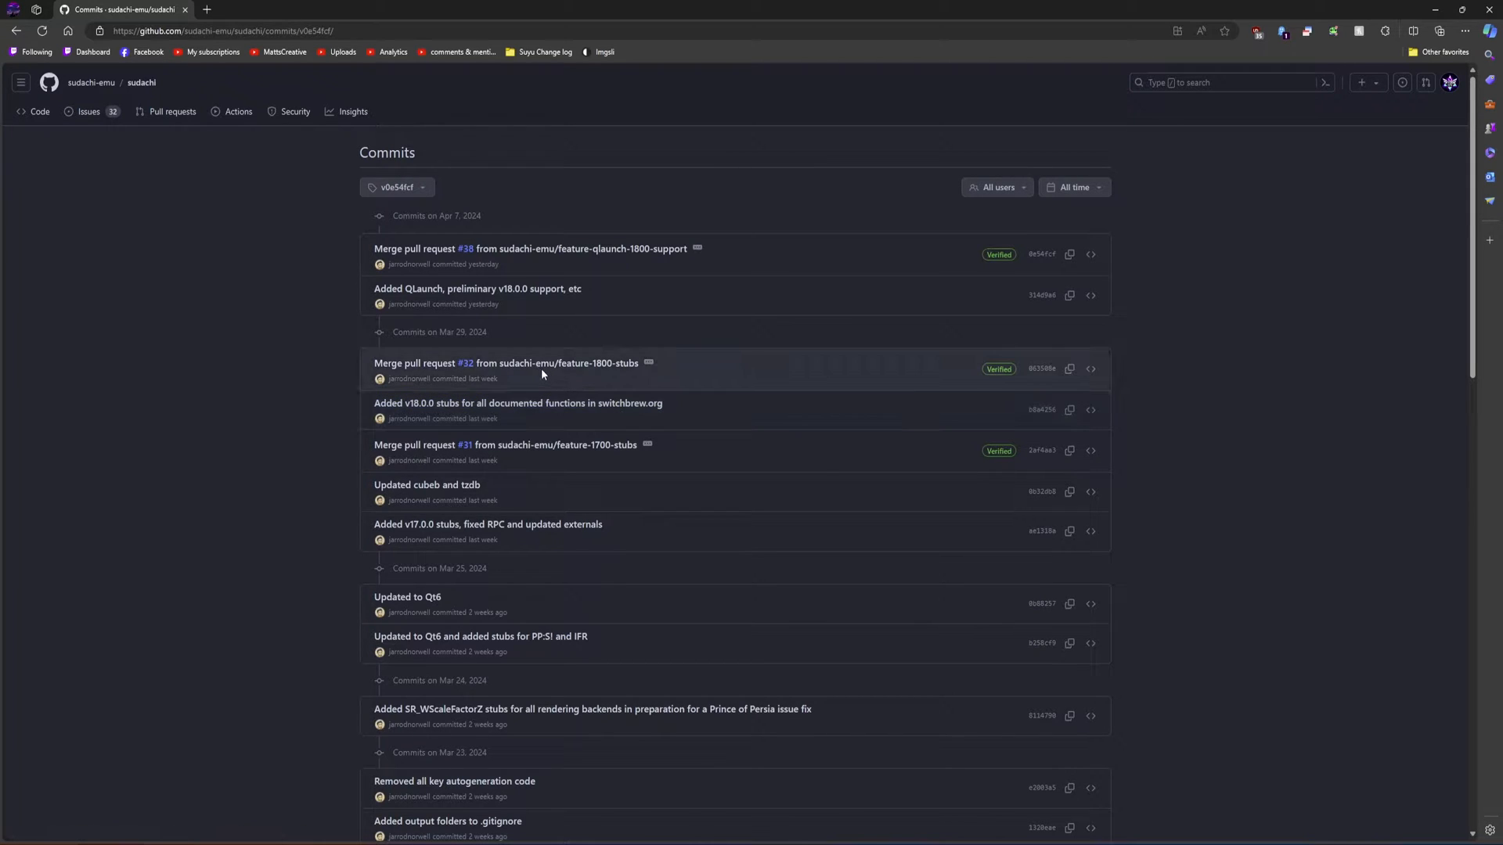
pyautogui.moveTo(554, 362)
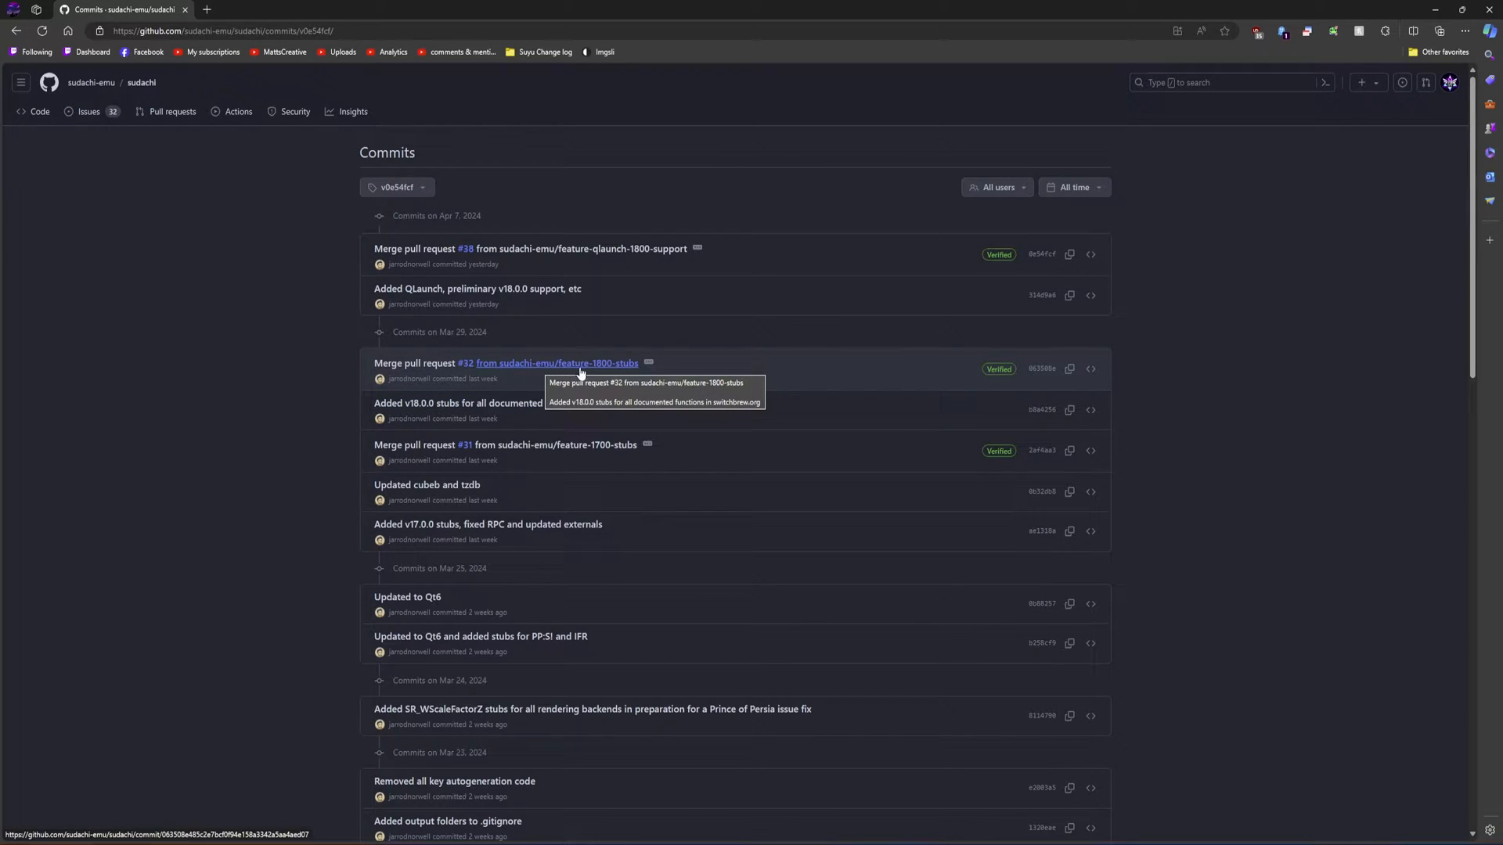
pyautogui.moveTo(476, 288)
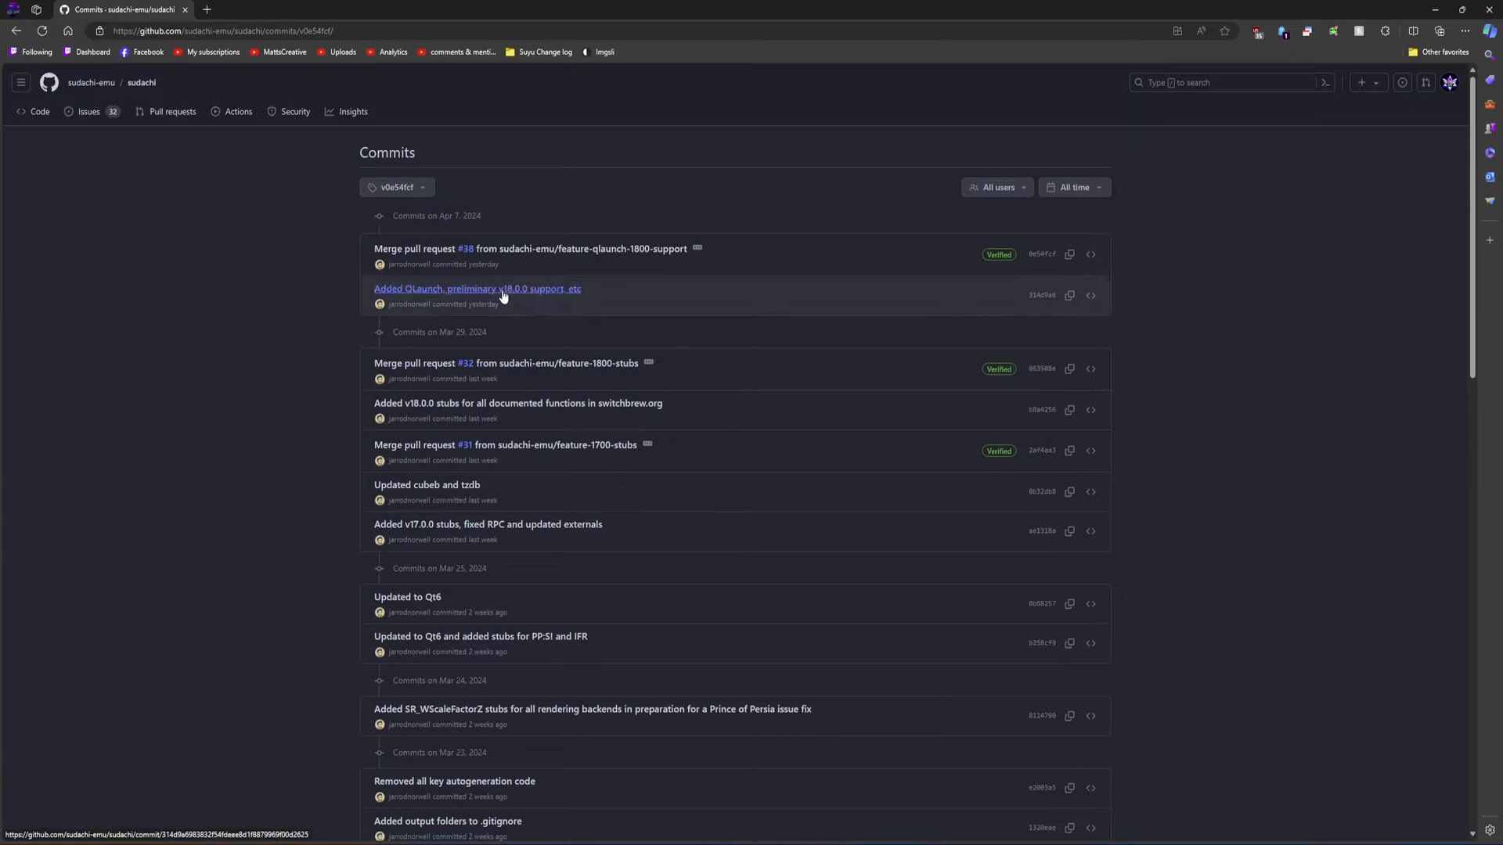
pyautogui.moveTo(523, 283)
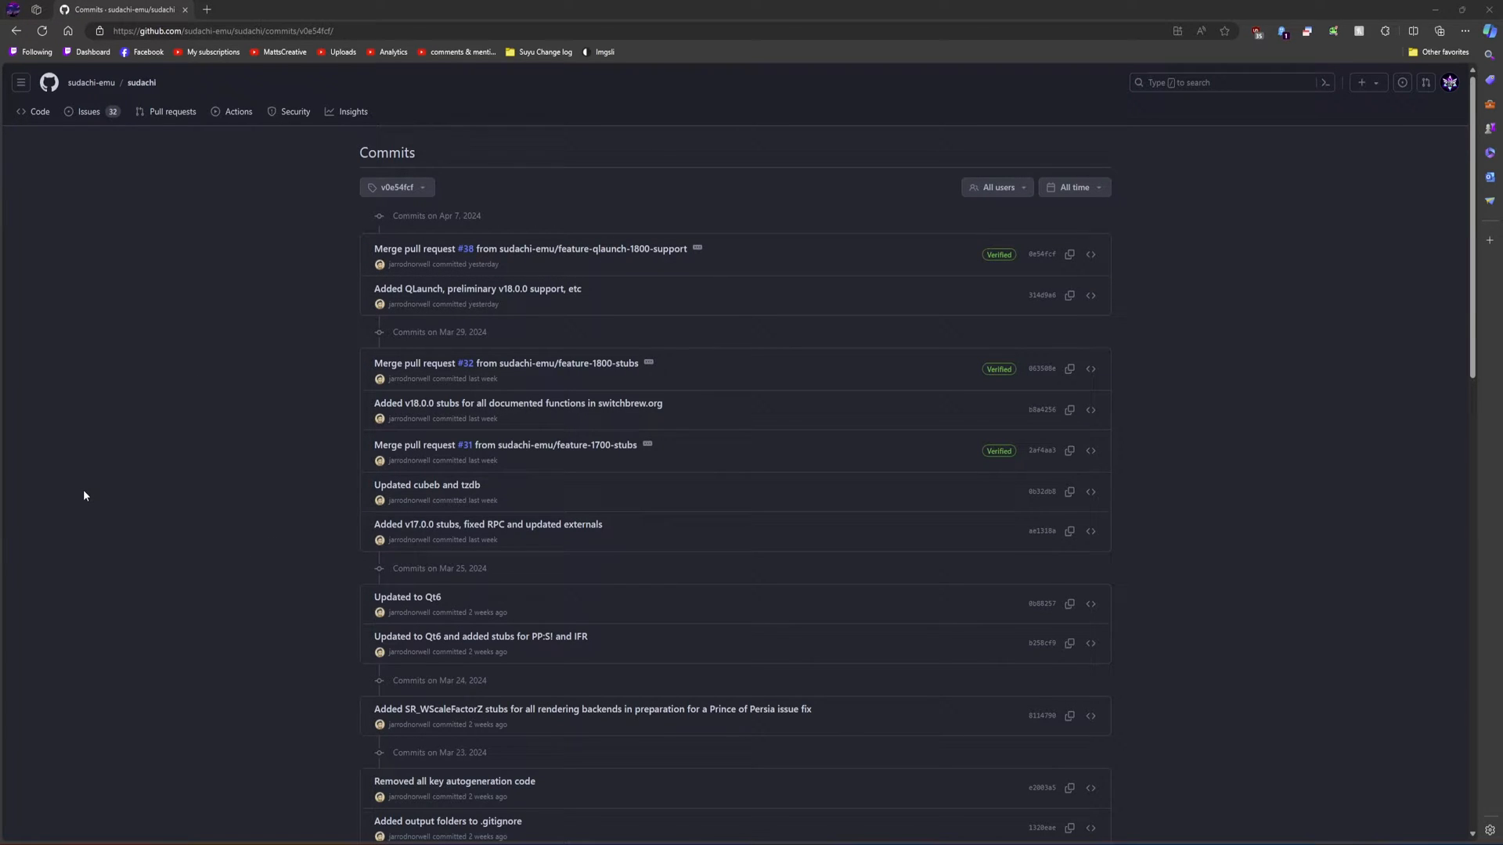
pyautogui.scroll(-3)
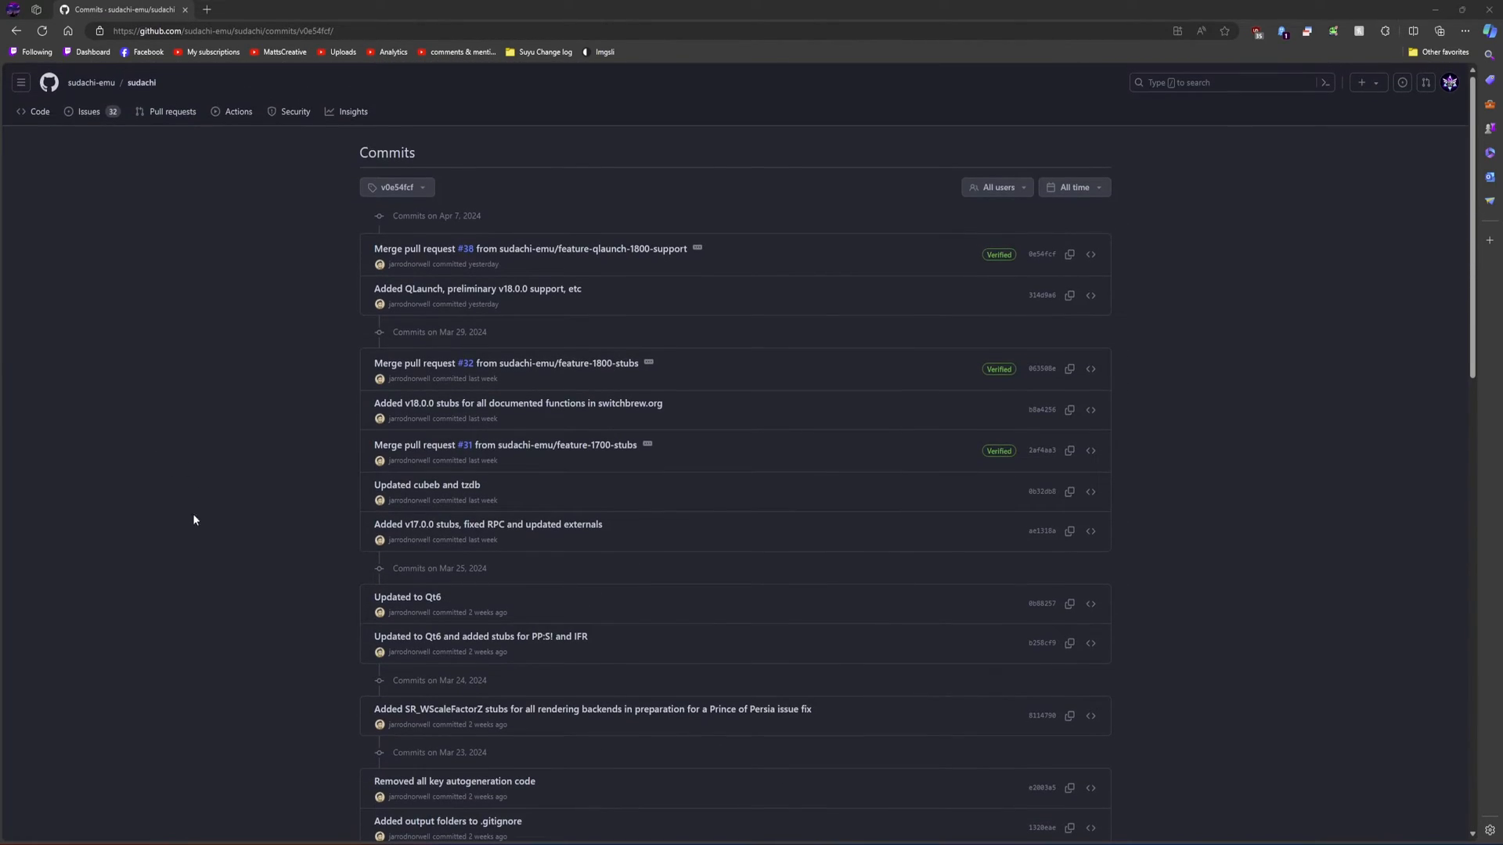
pyautogui.scroll(-3)
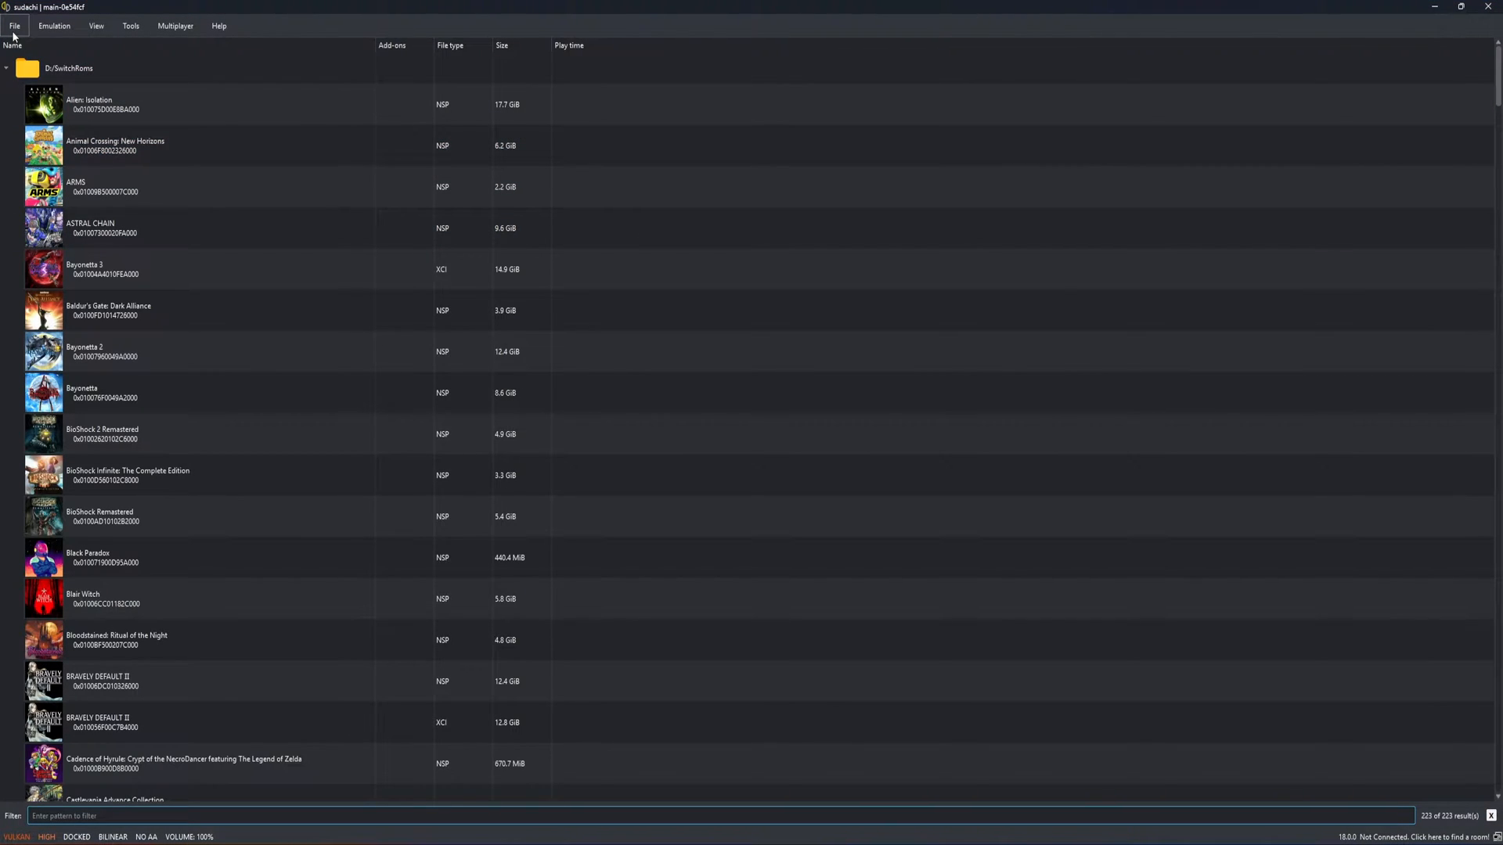
pyautogui.moveTo(219, 26)
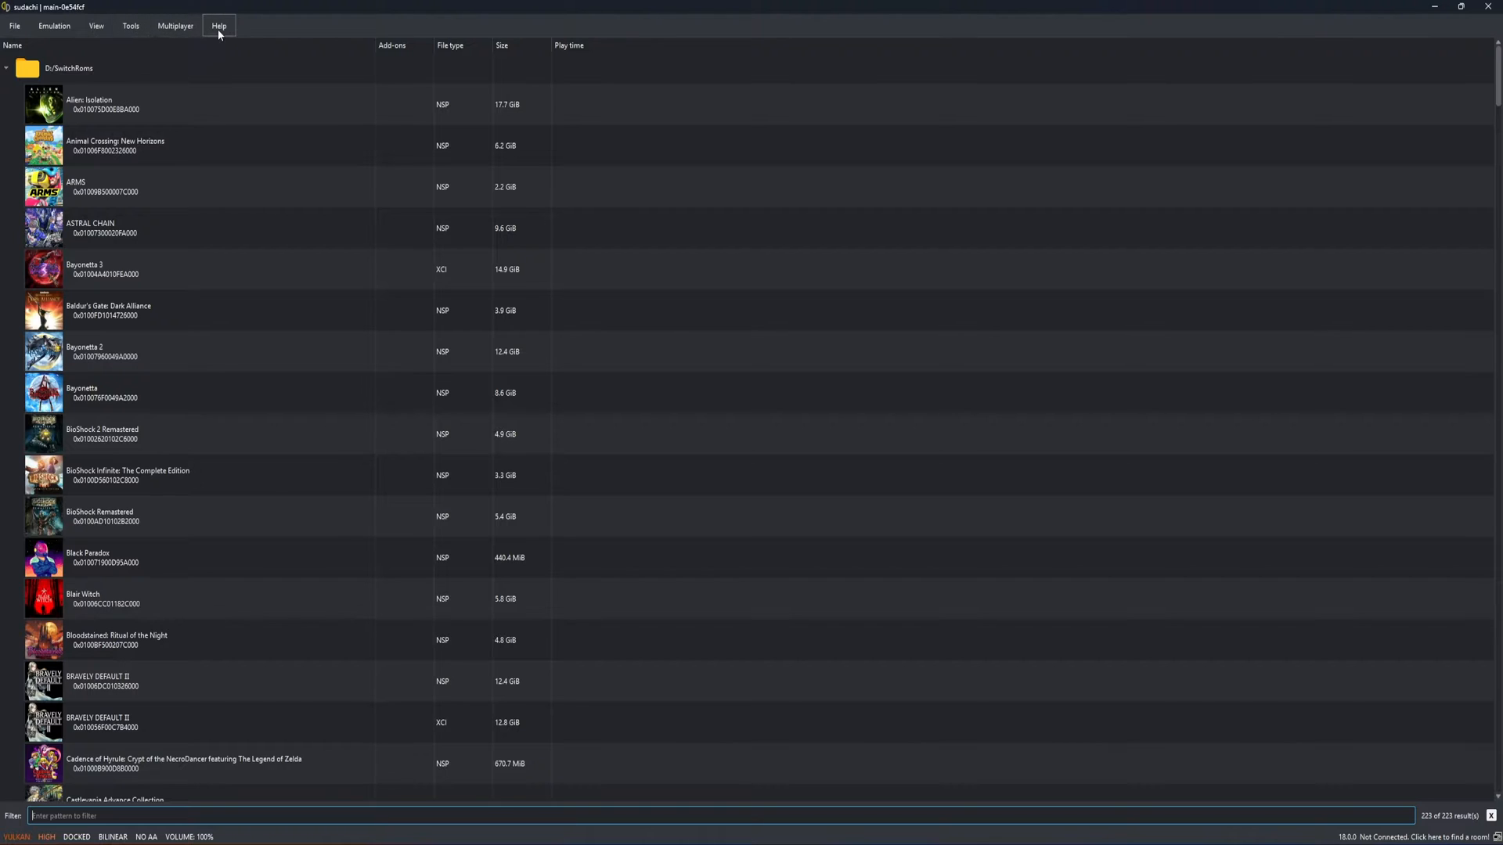
# Browse the library, selecting Bayonetta 3, BioShock Infinite and BioShock 2 Remastered.
pyautogui.click(283, 269)
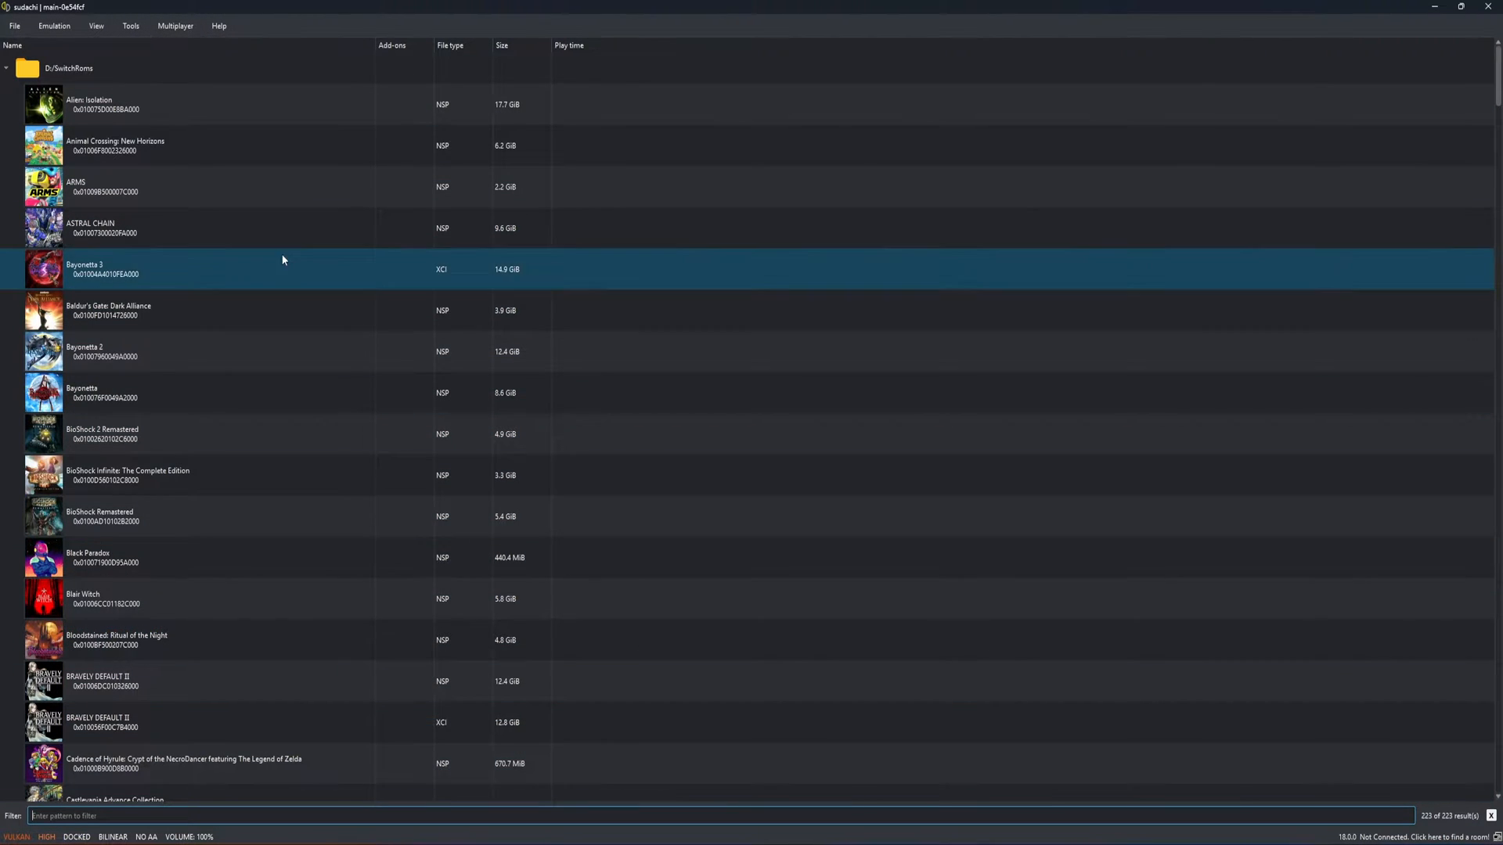
pyautogui.click(406, 476)
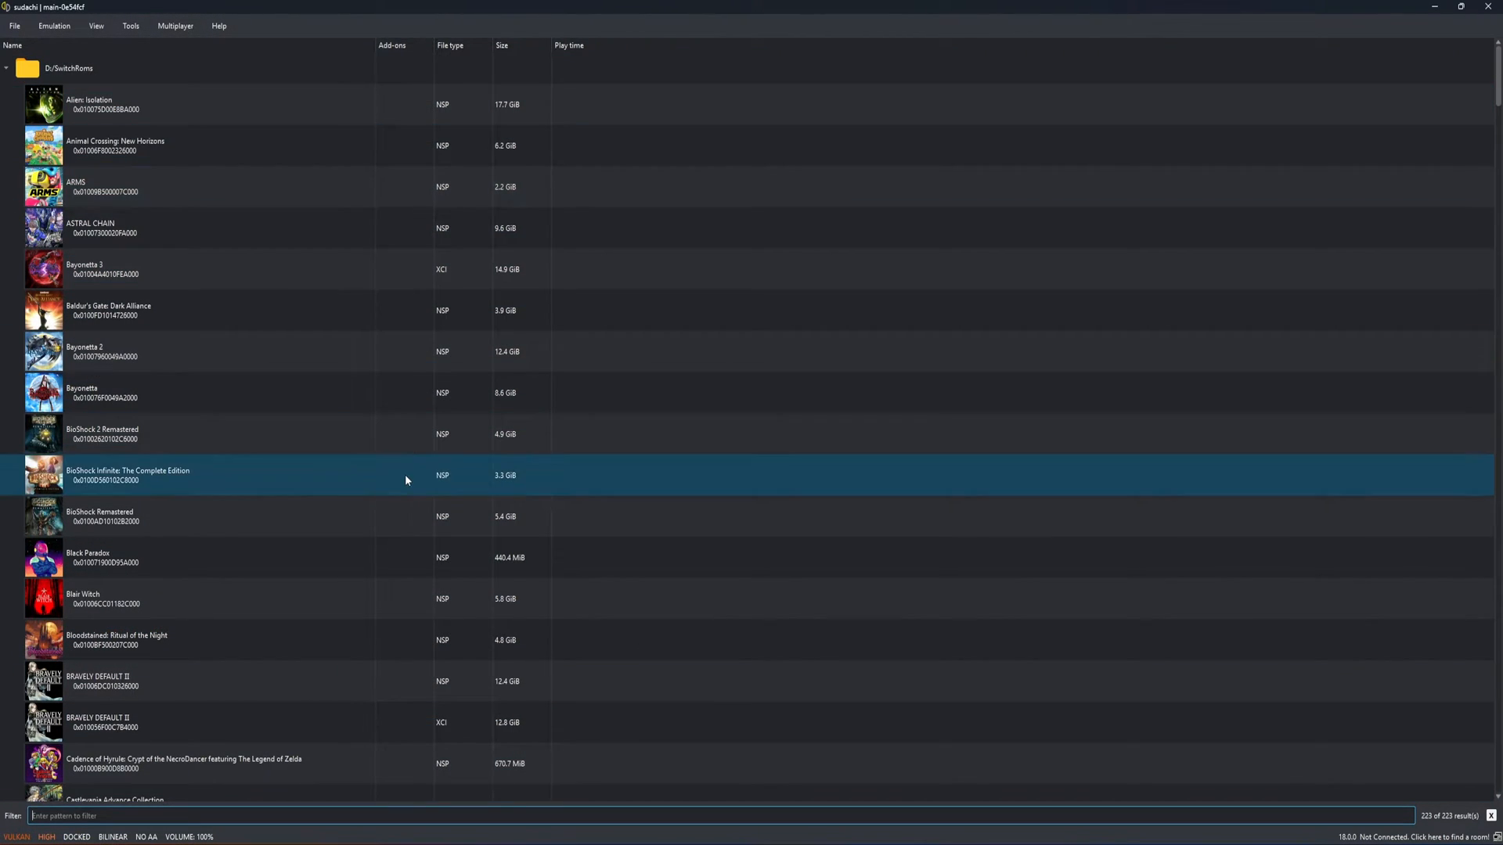
pyautogui.click(324, 434)
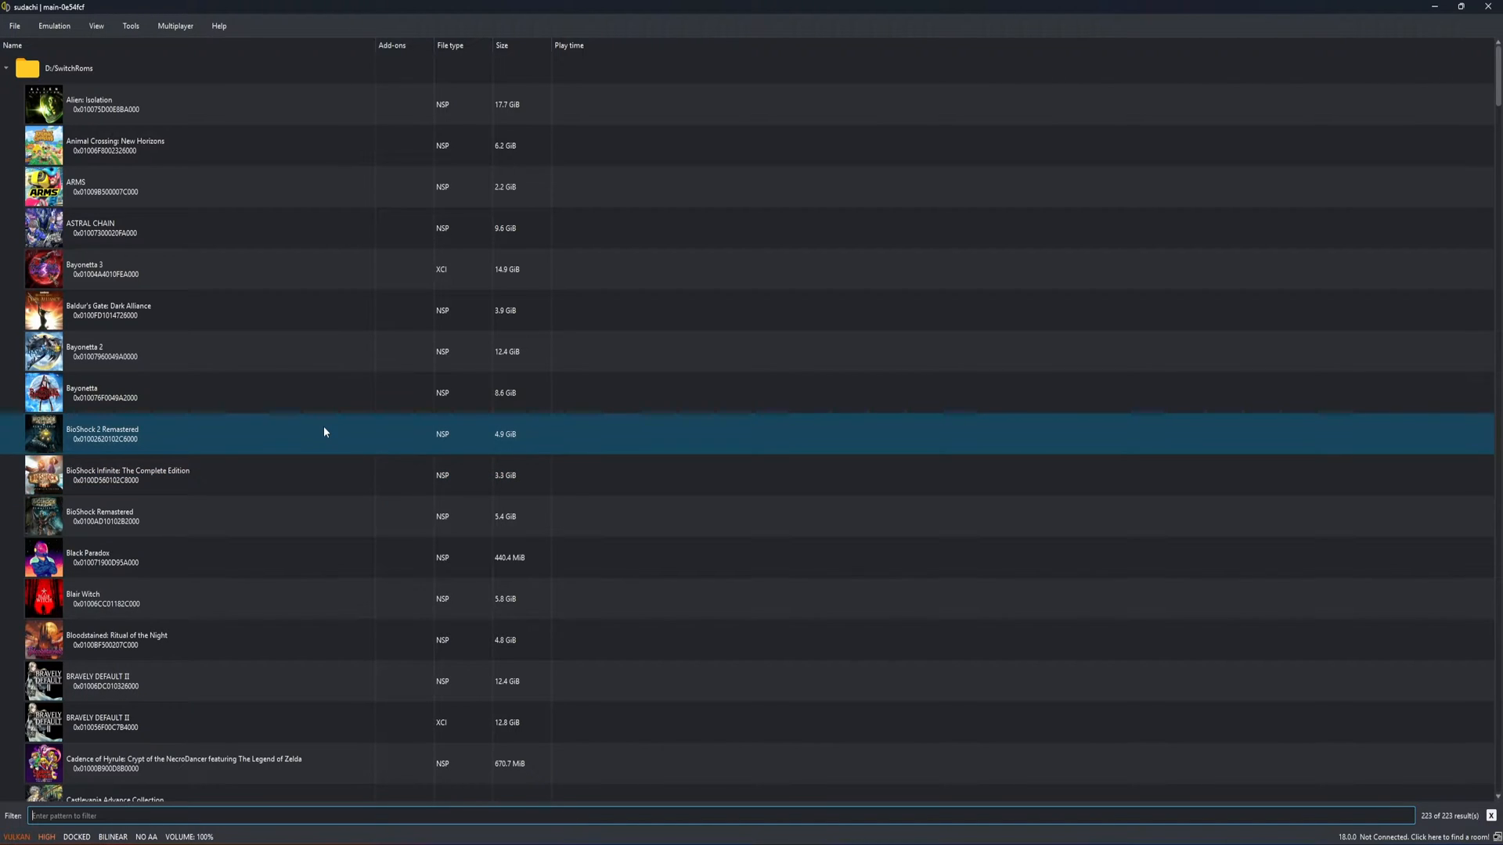
pyautogui.scroll(-3)
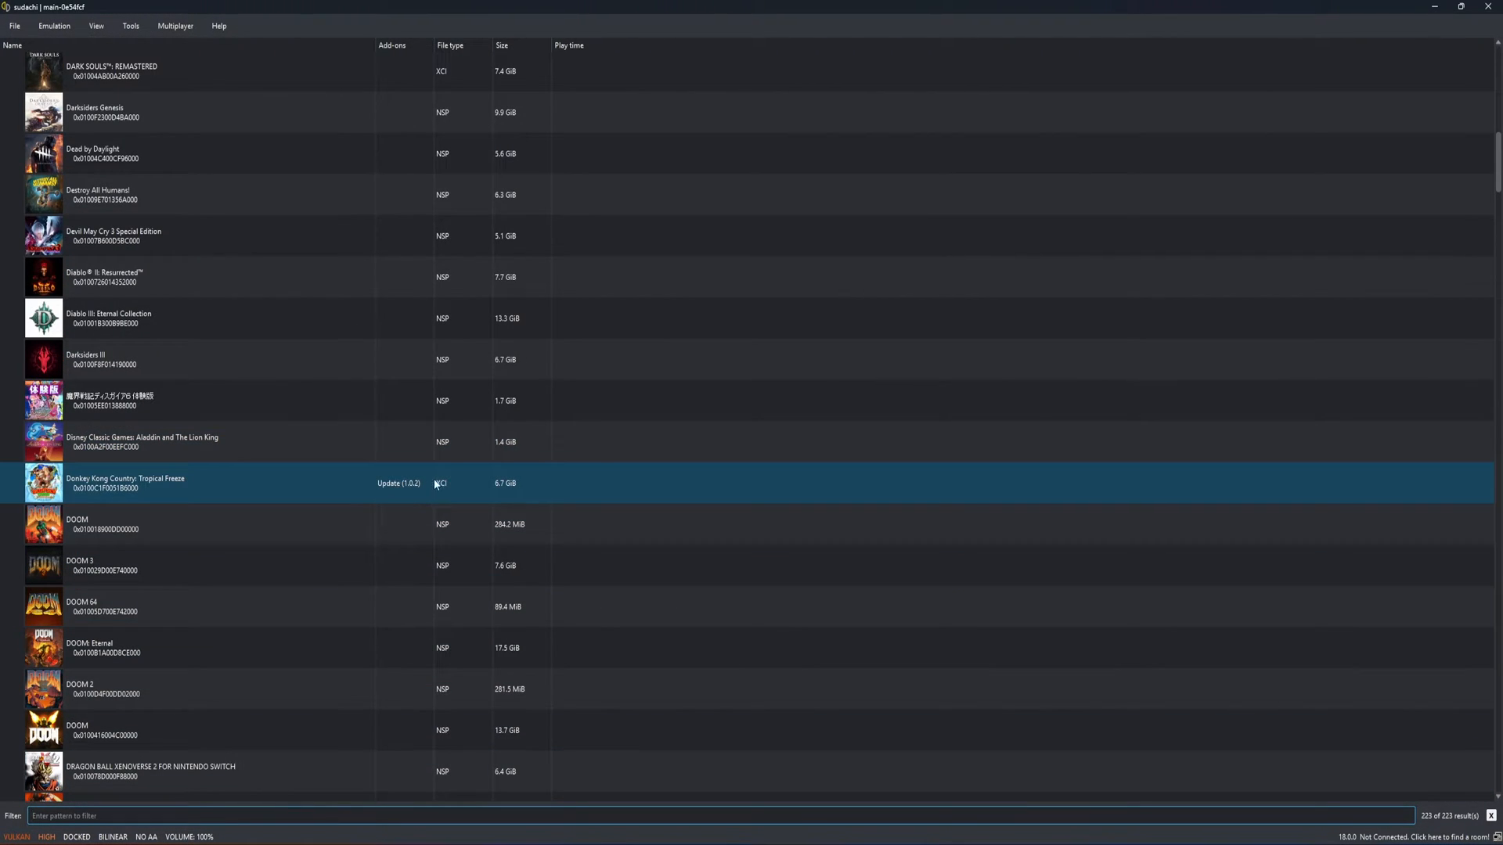
# Filter the library with 'peach' and launch Princess Peach: Showtime!
pyautogui.write('peach')
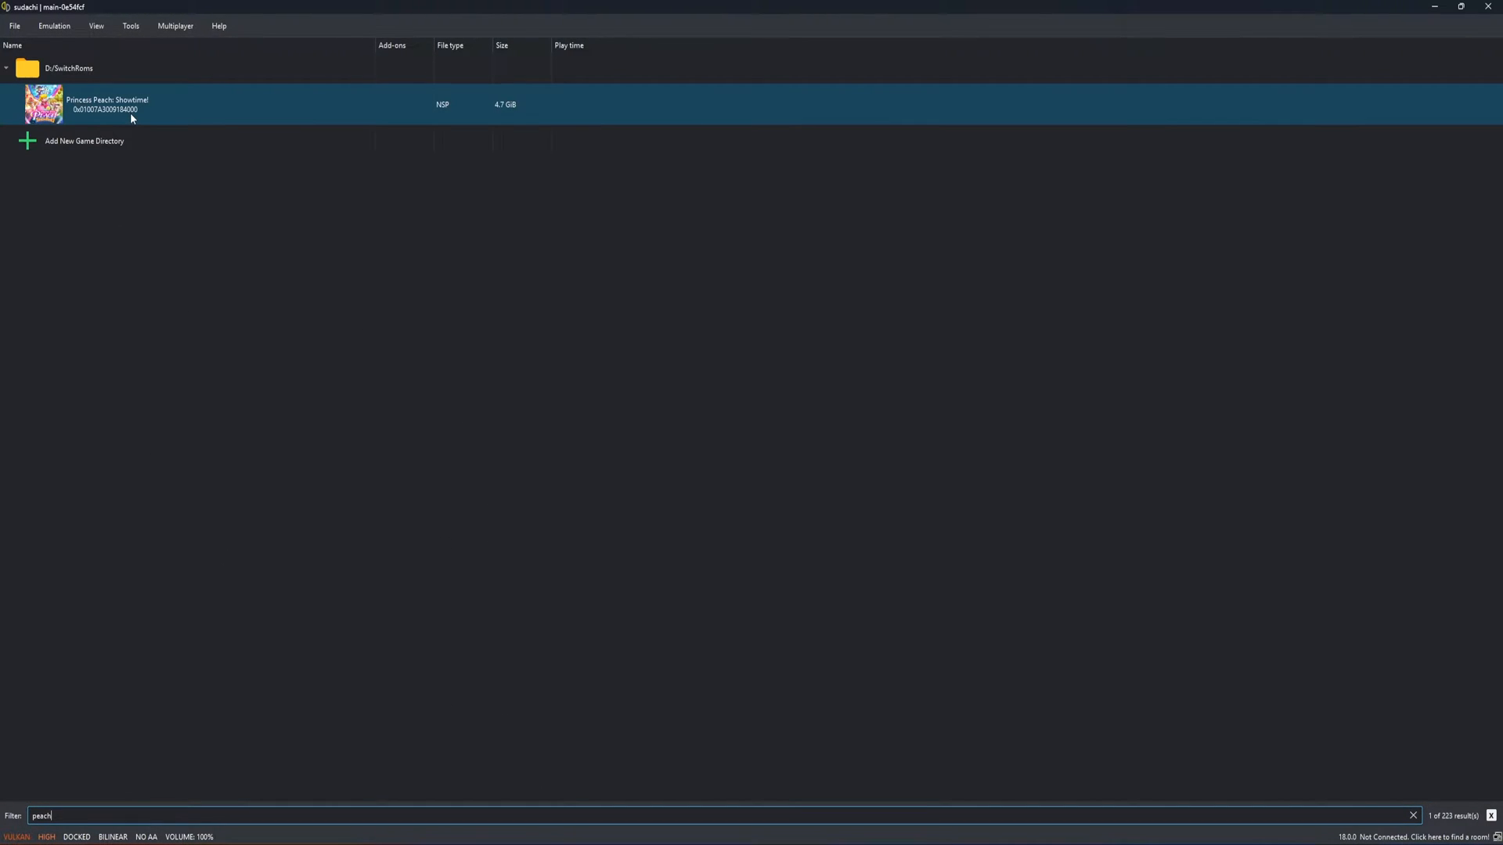
pyautogui.click(130, 27)
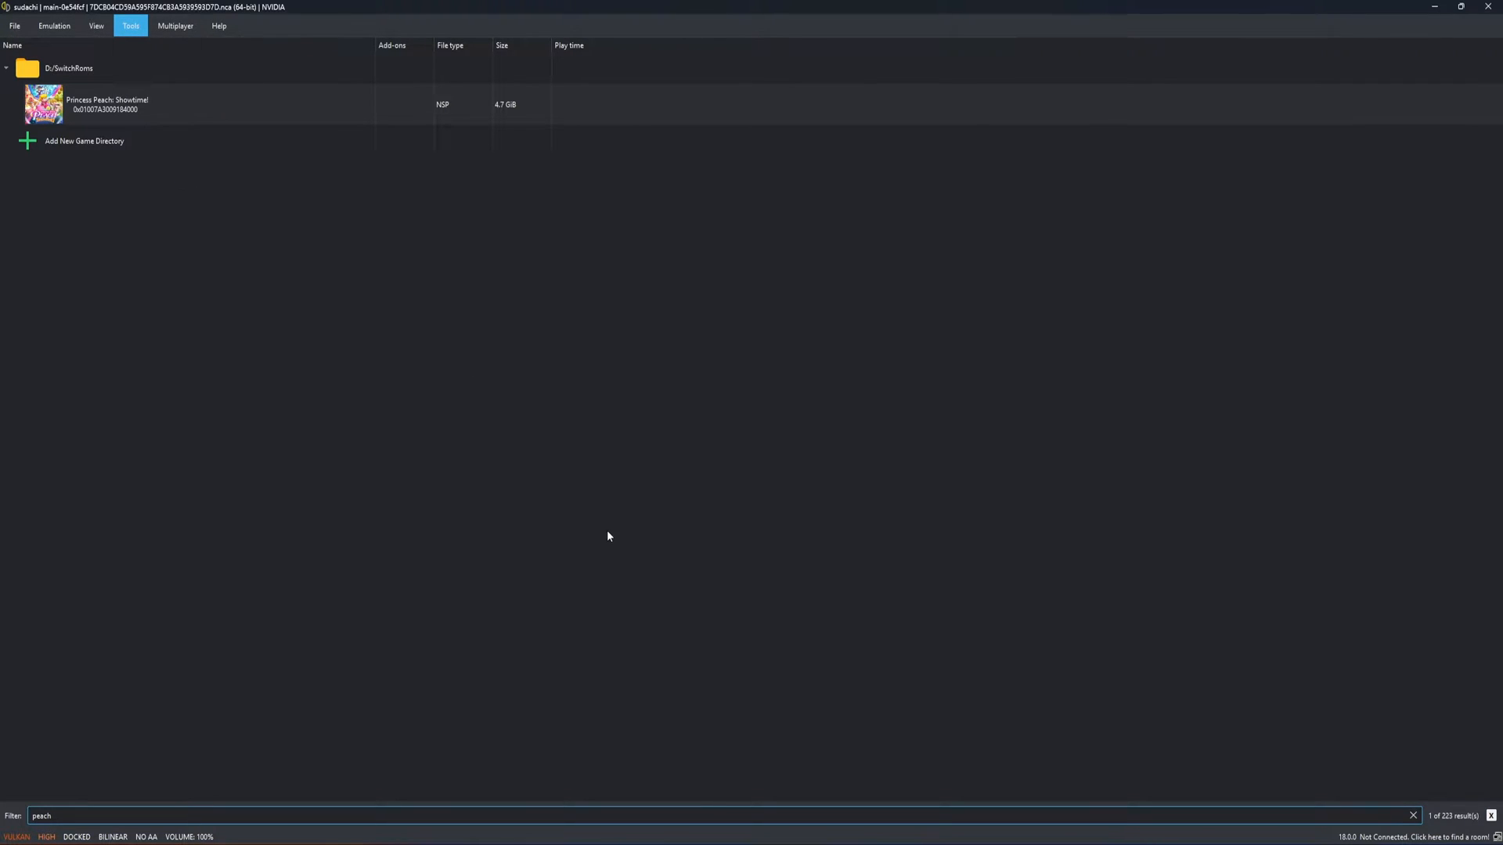
pyautogui.doubleClick(108, 104)
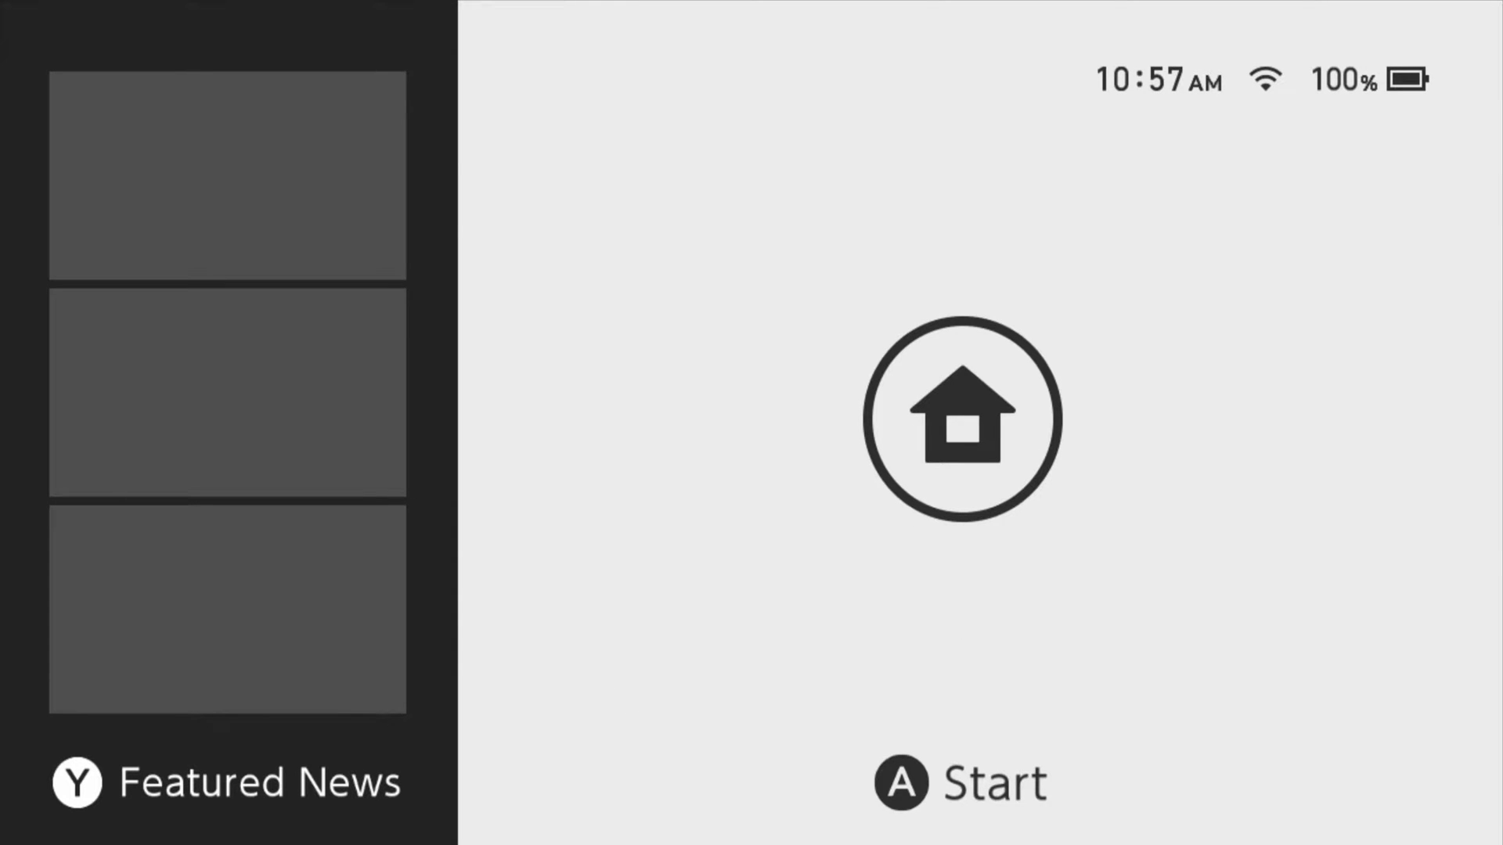
# Start the emulated home menu from the splash and enter the All Software collection.
pyautogui.press('enter')
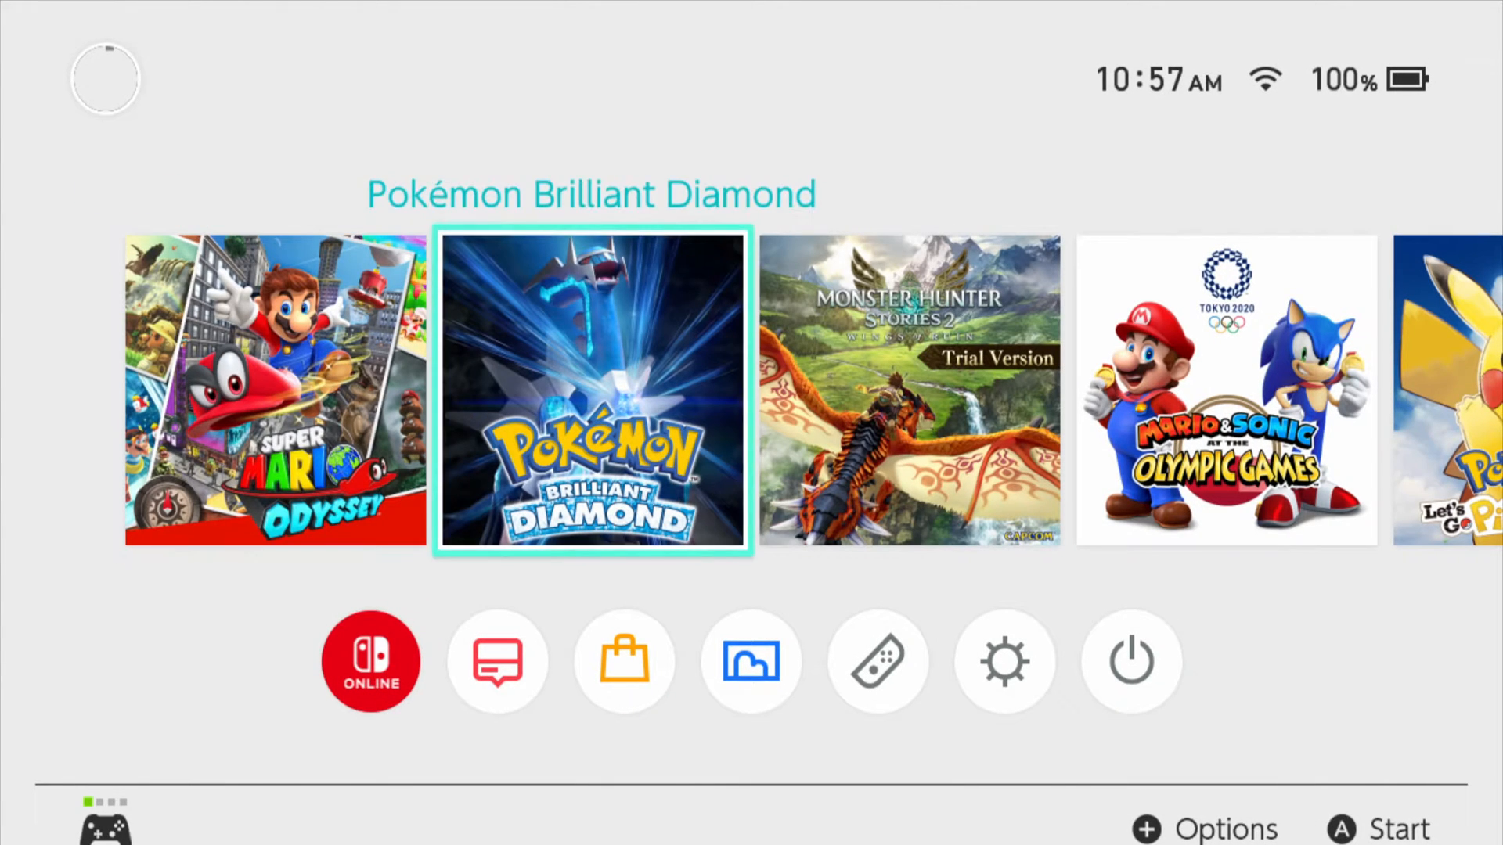
pyautogui.hscroll(3)
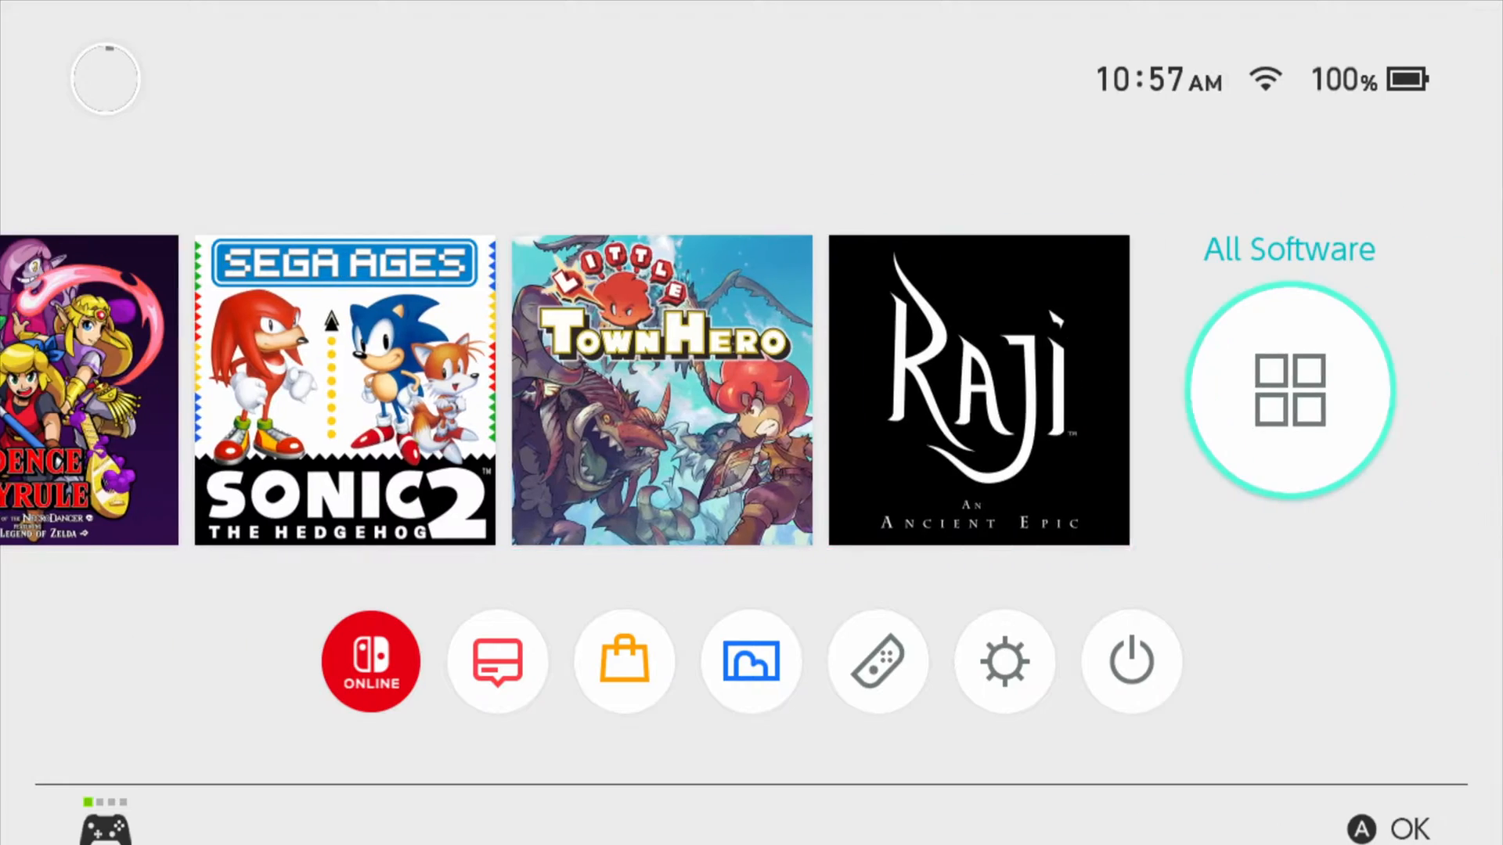
pyautogui.click(1288, 391)
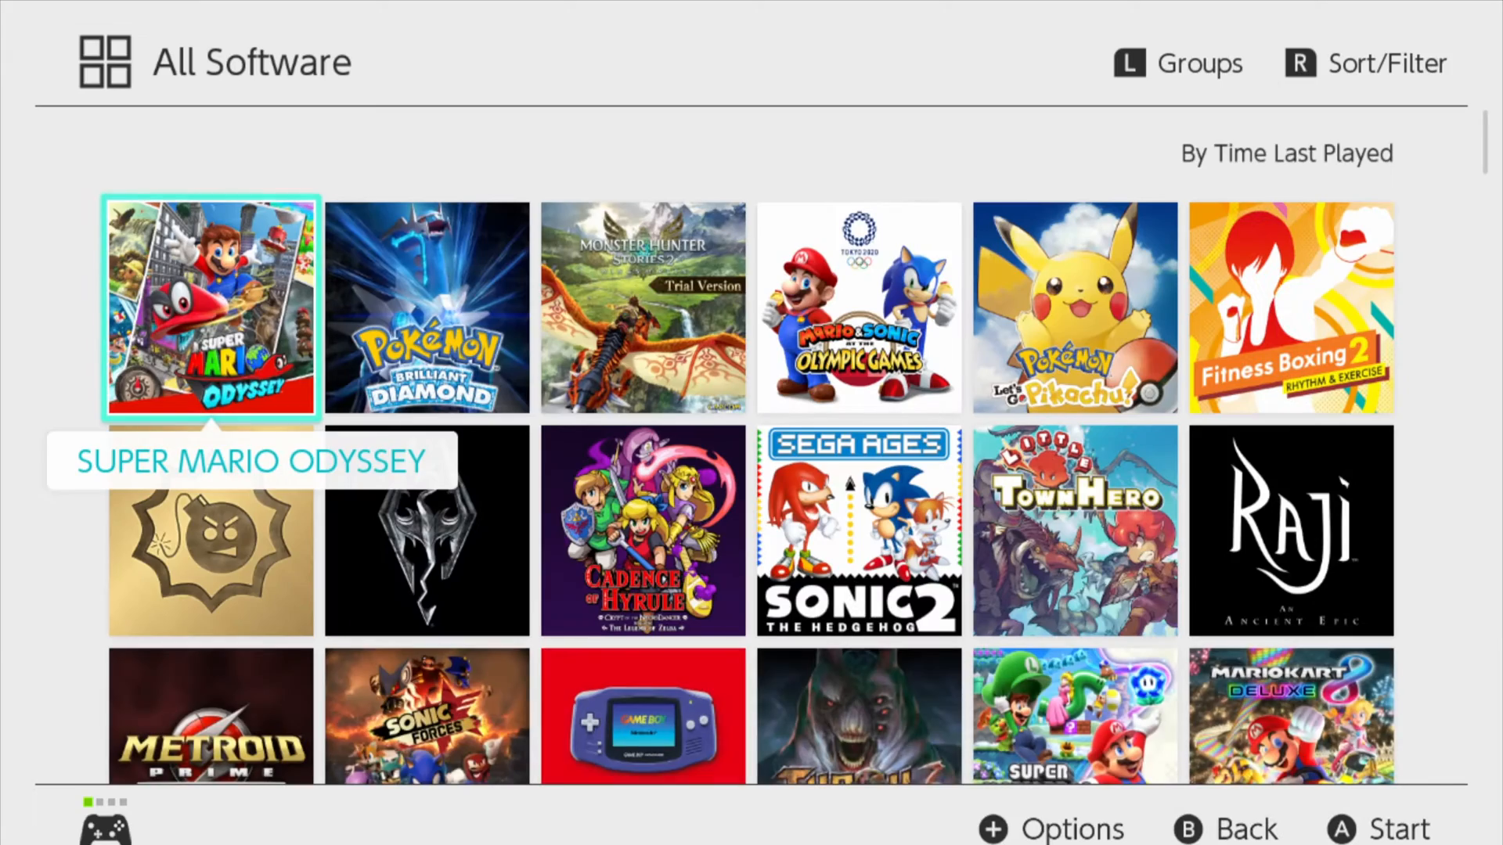
# Browse the All Software grid and answer No to the exit-bypass prompt.
pyautogui.scroll(-3)
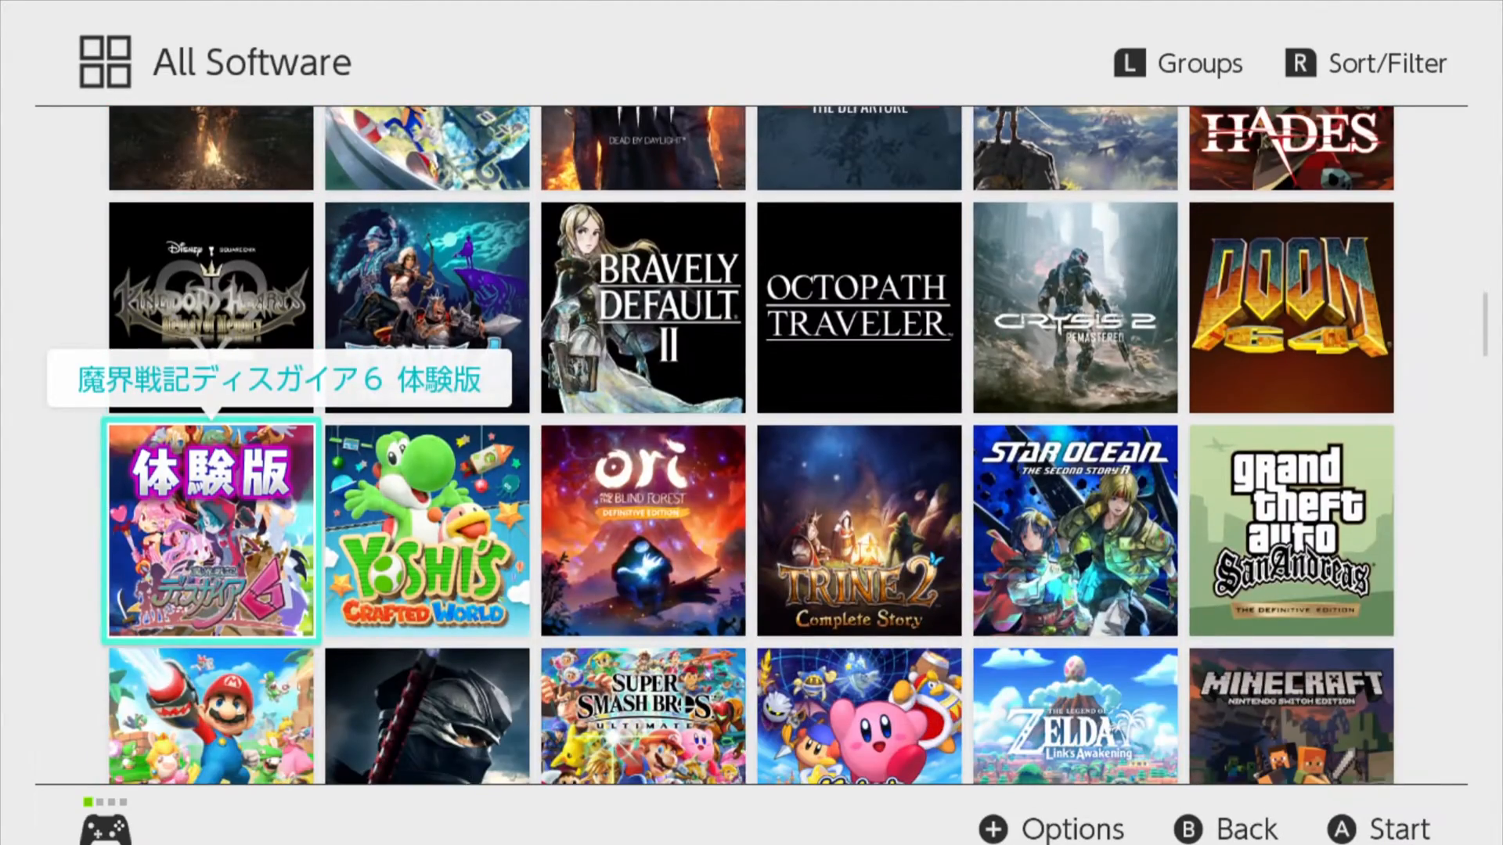
pyautogui.scroll(-3)
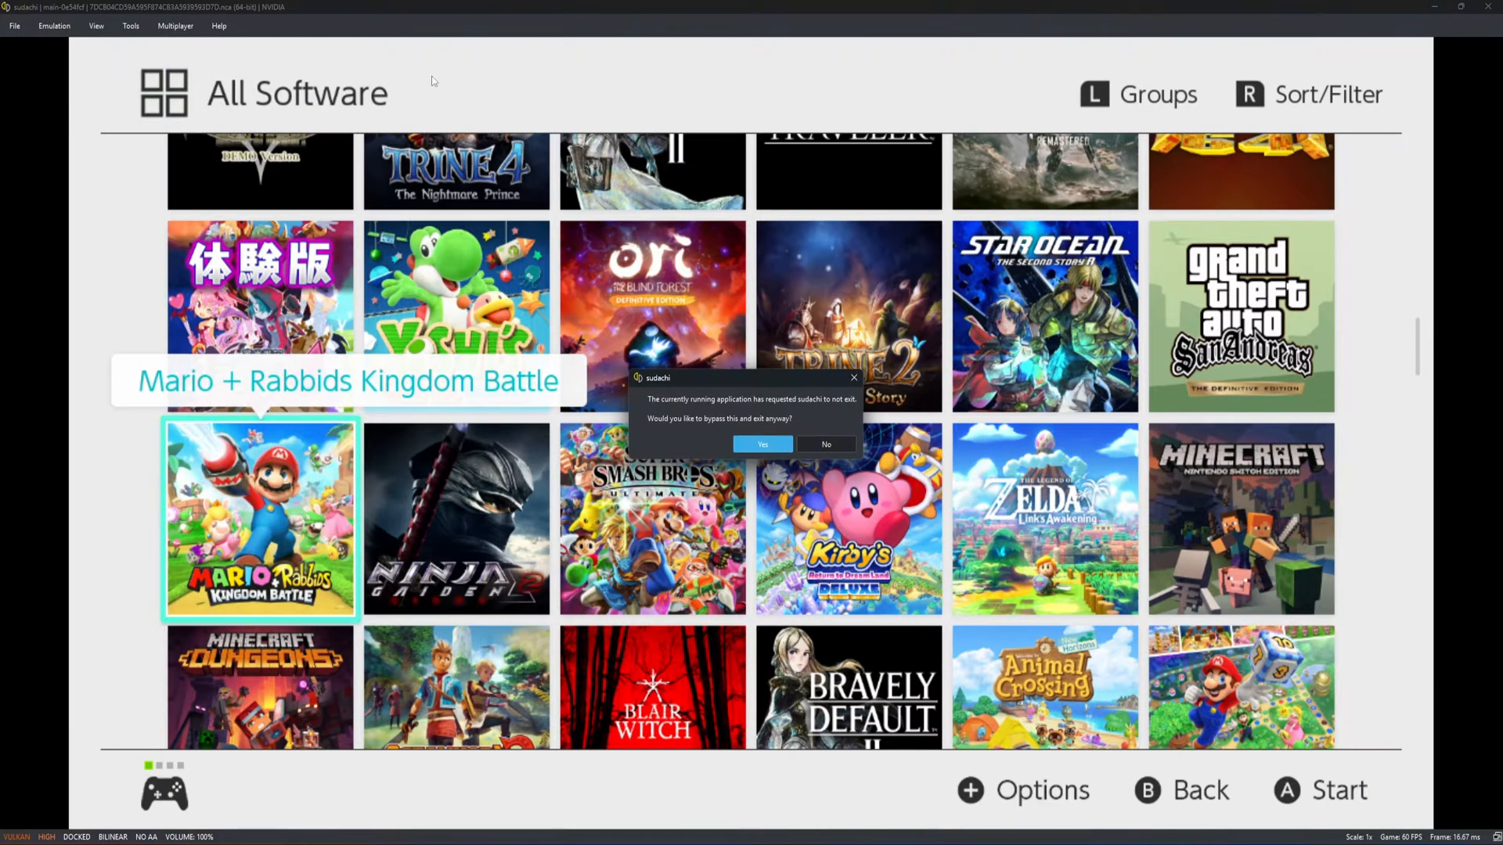
pyautogui.click(761, 443)
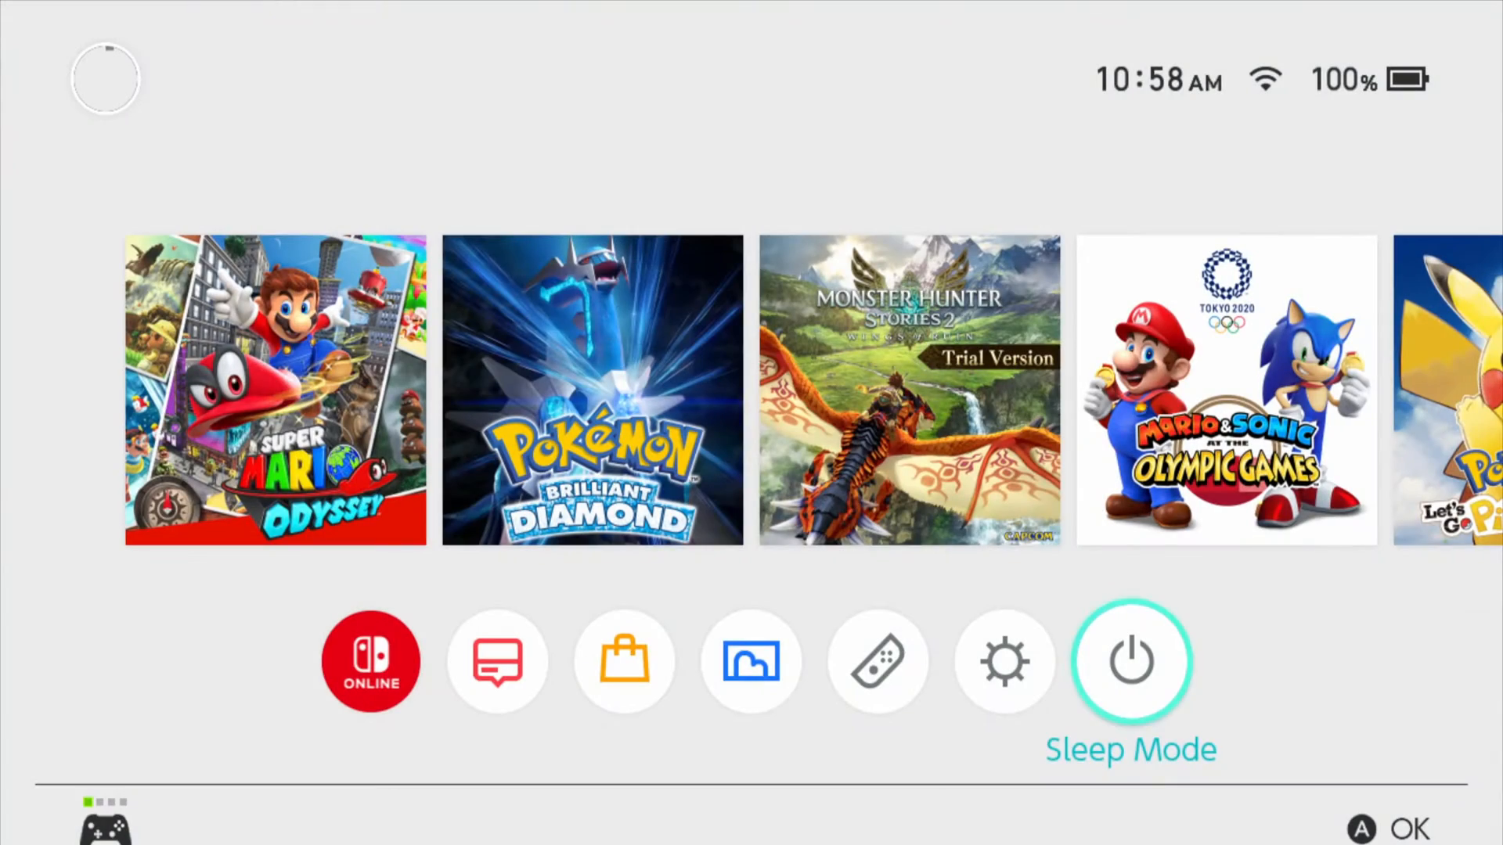
# Enter All Software from the home menu and choose Princess Peach: Showtime! in the grid.
pyautogui.hscroll(3)
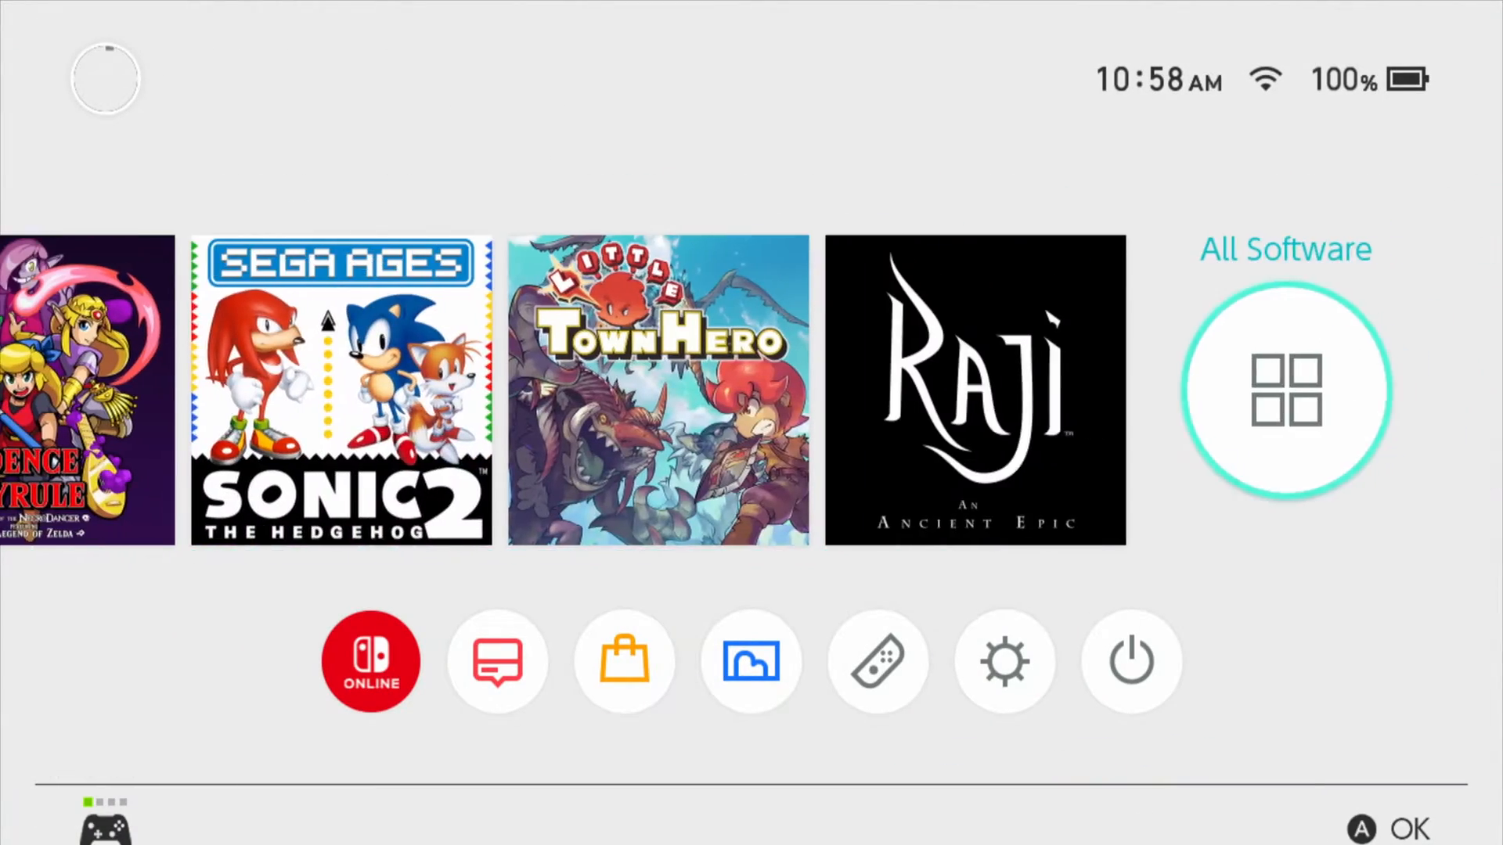
pyautogui.click(1286, 390)
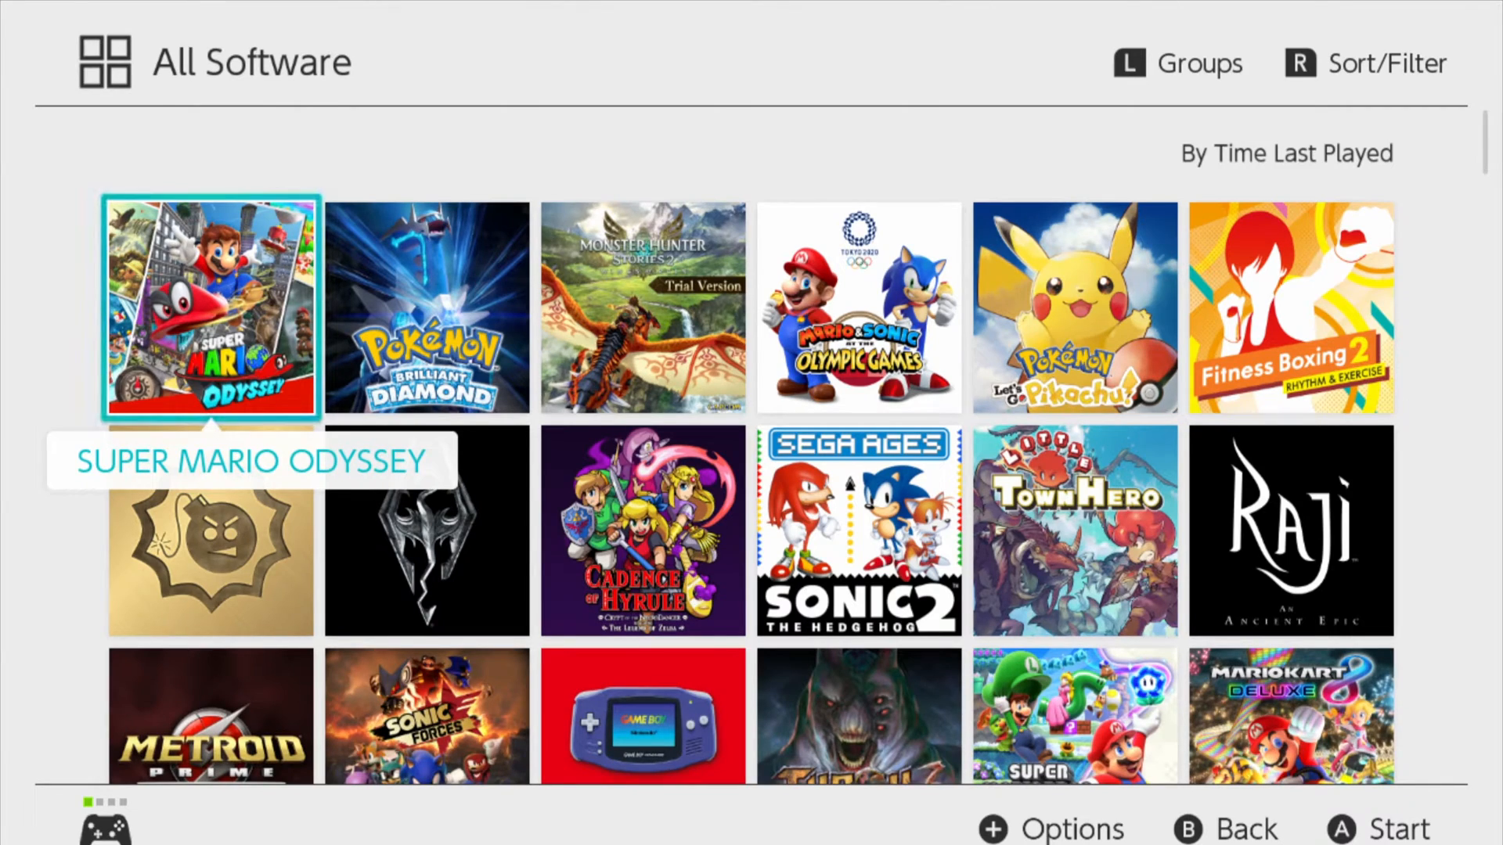
pyautogui.click(1360, 62)
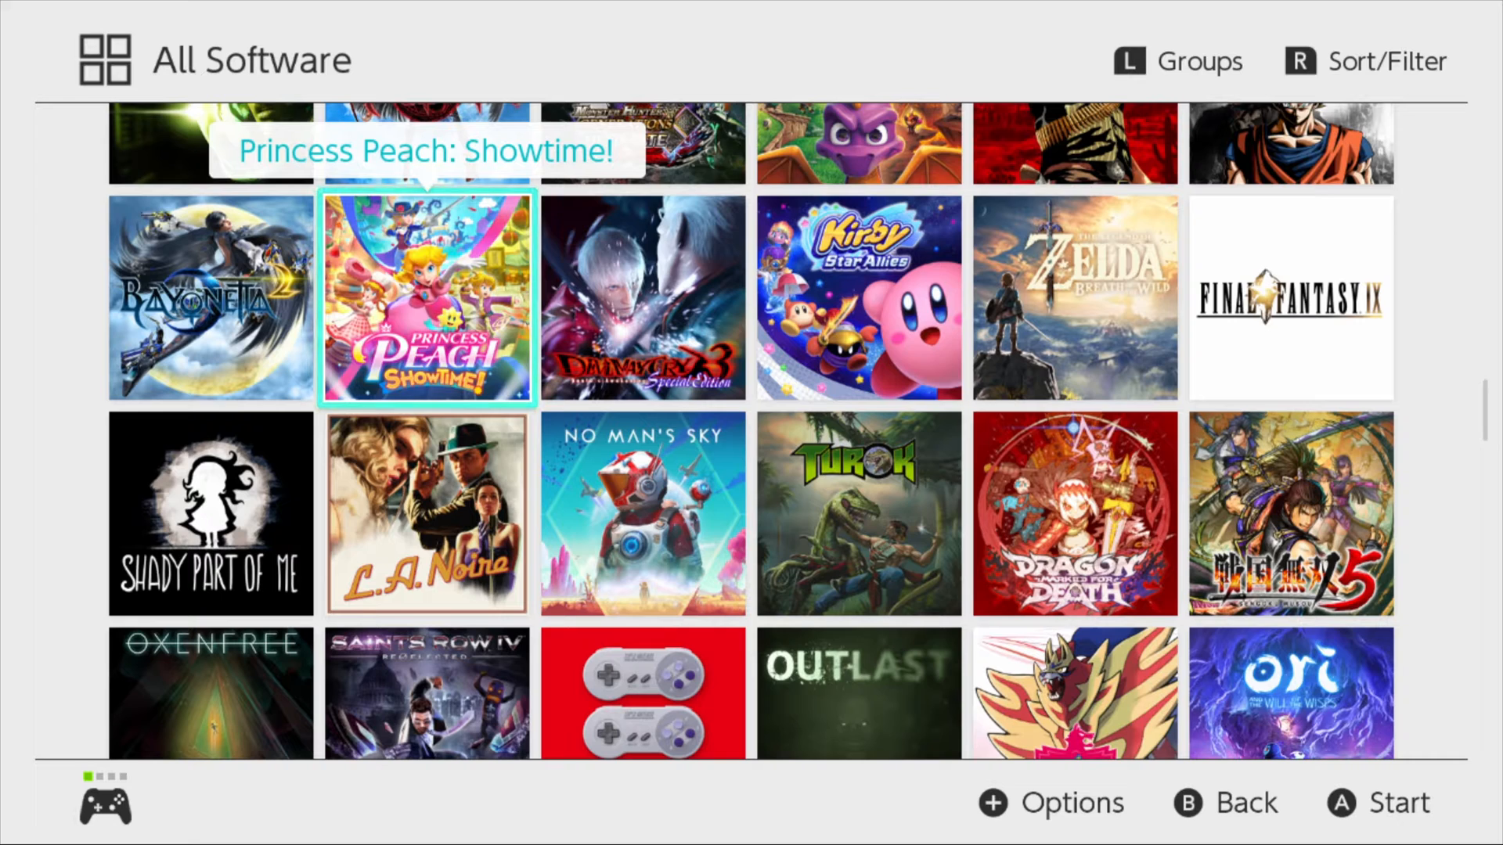
pyautogui.click(425, 298)
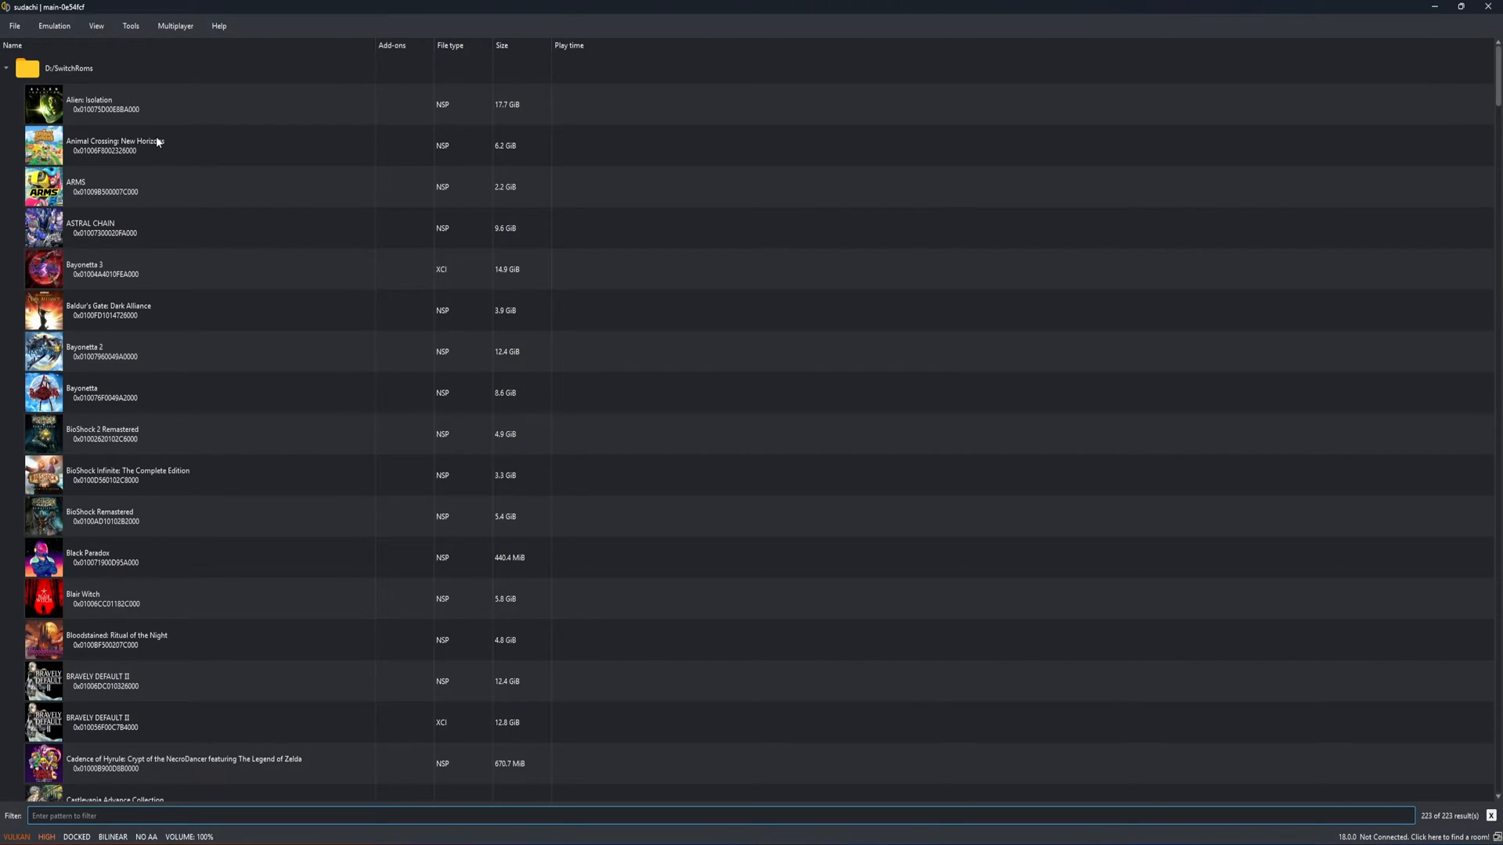
# Filter the library with 'pers' and launch Prince of Persia: The Lost Crown.
pyautogui.scroll(-3)
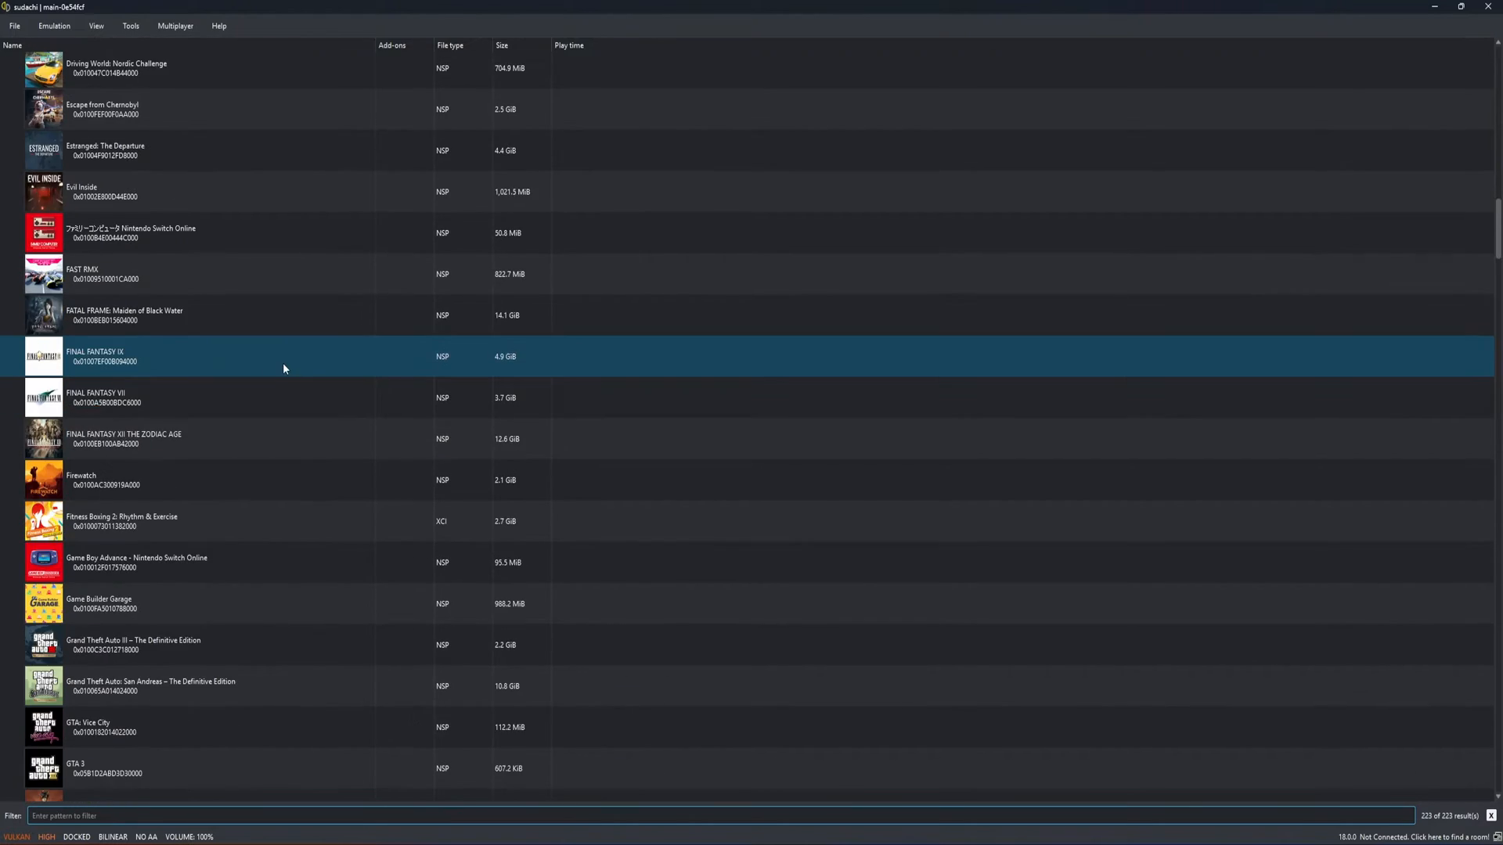
pyautogui.scroll(-3)
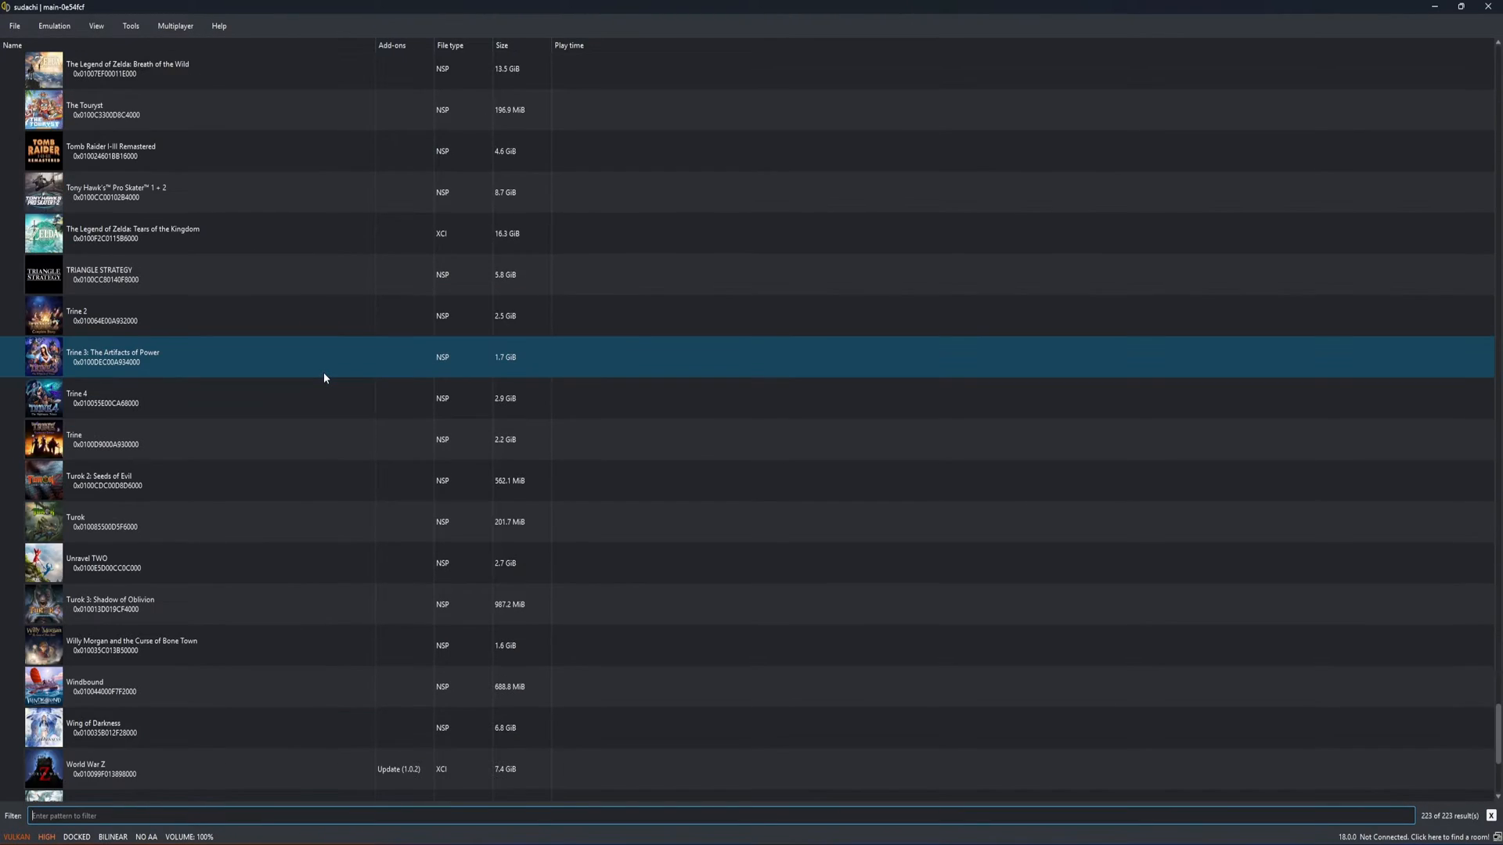
pyautogui.scroll(-3)
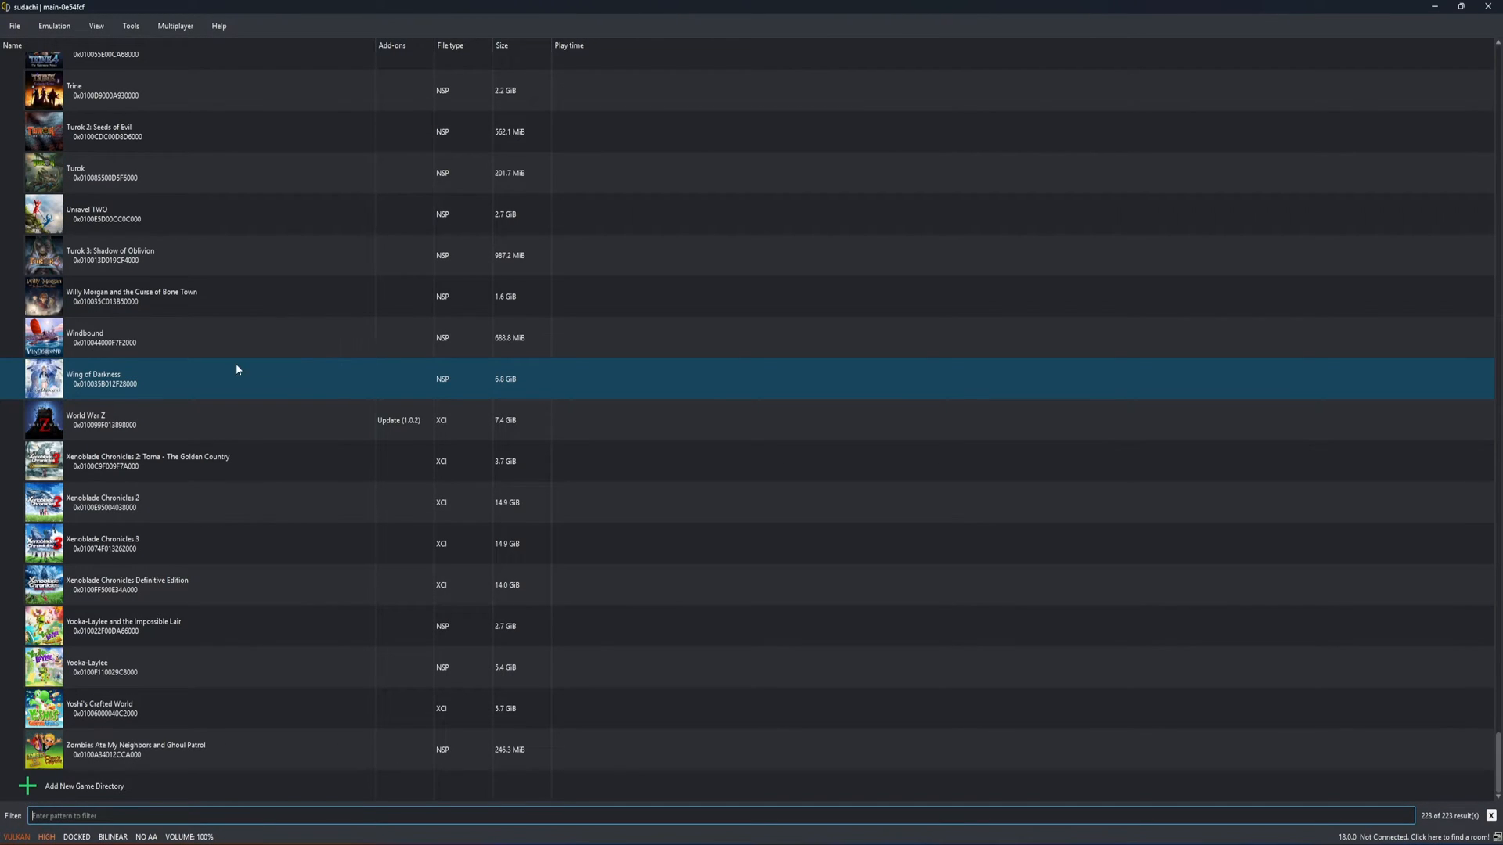
pyautogui.write('pers')
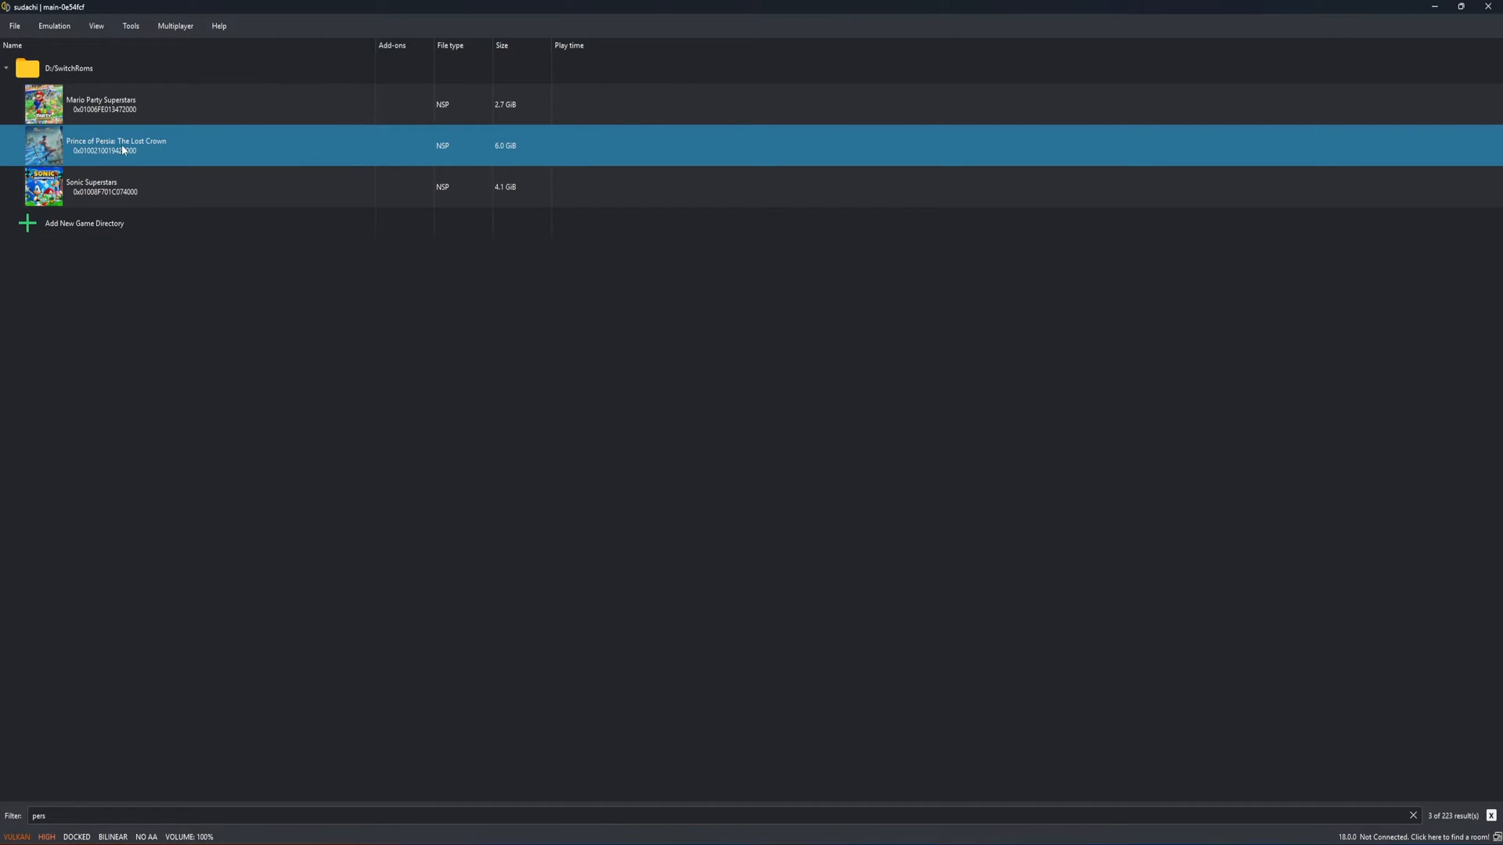
pyautogui.doubleClick(114, 145)
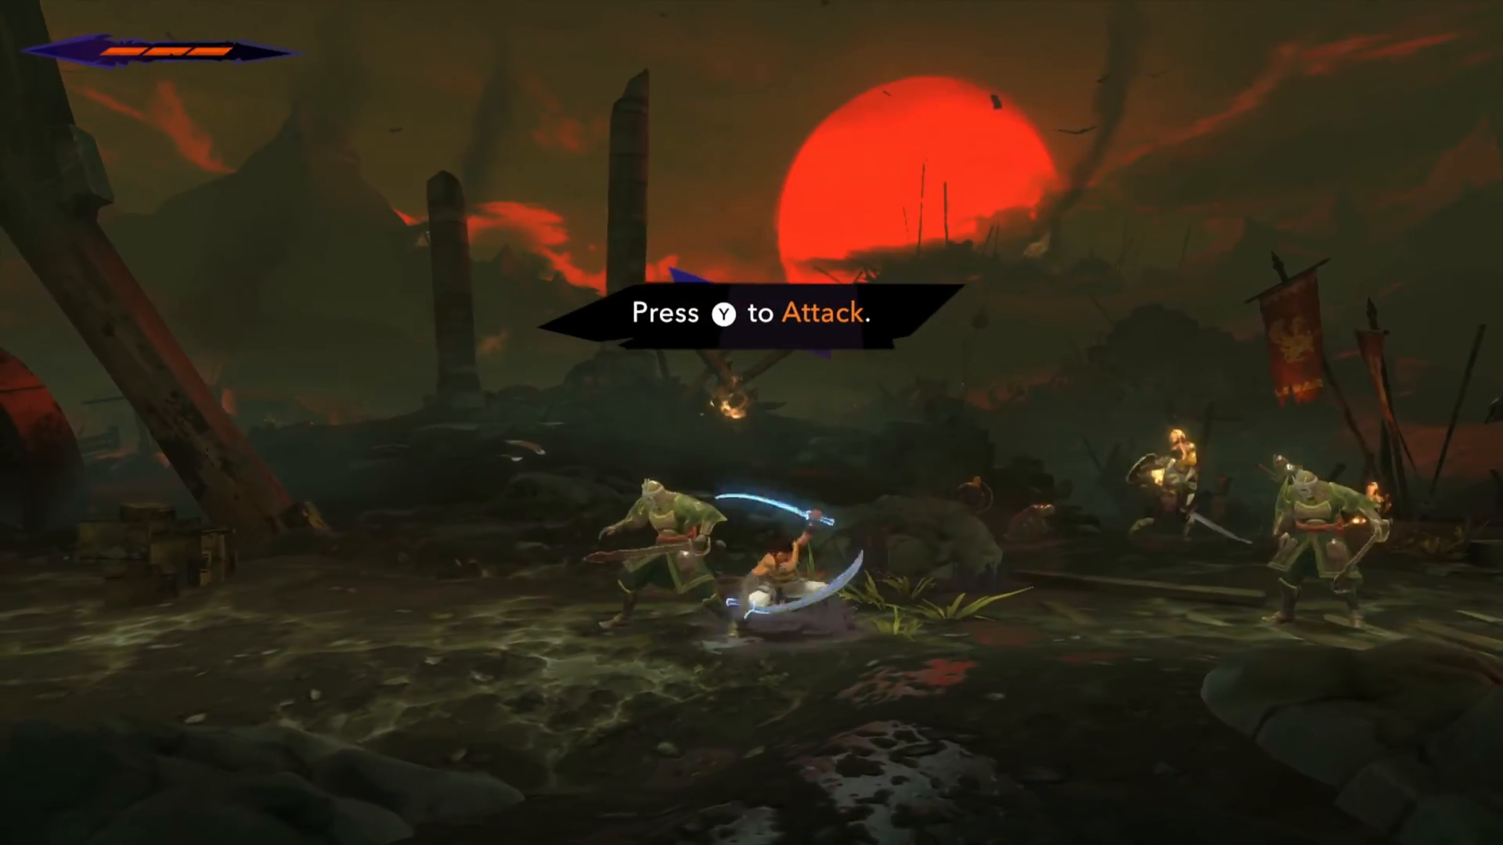
# Attack the enemy soldiers with Y and parry an incoming strike with ZL.
pyautogui.press('y')
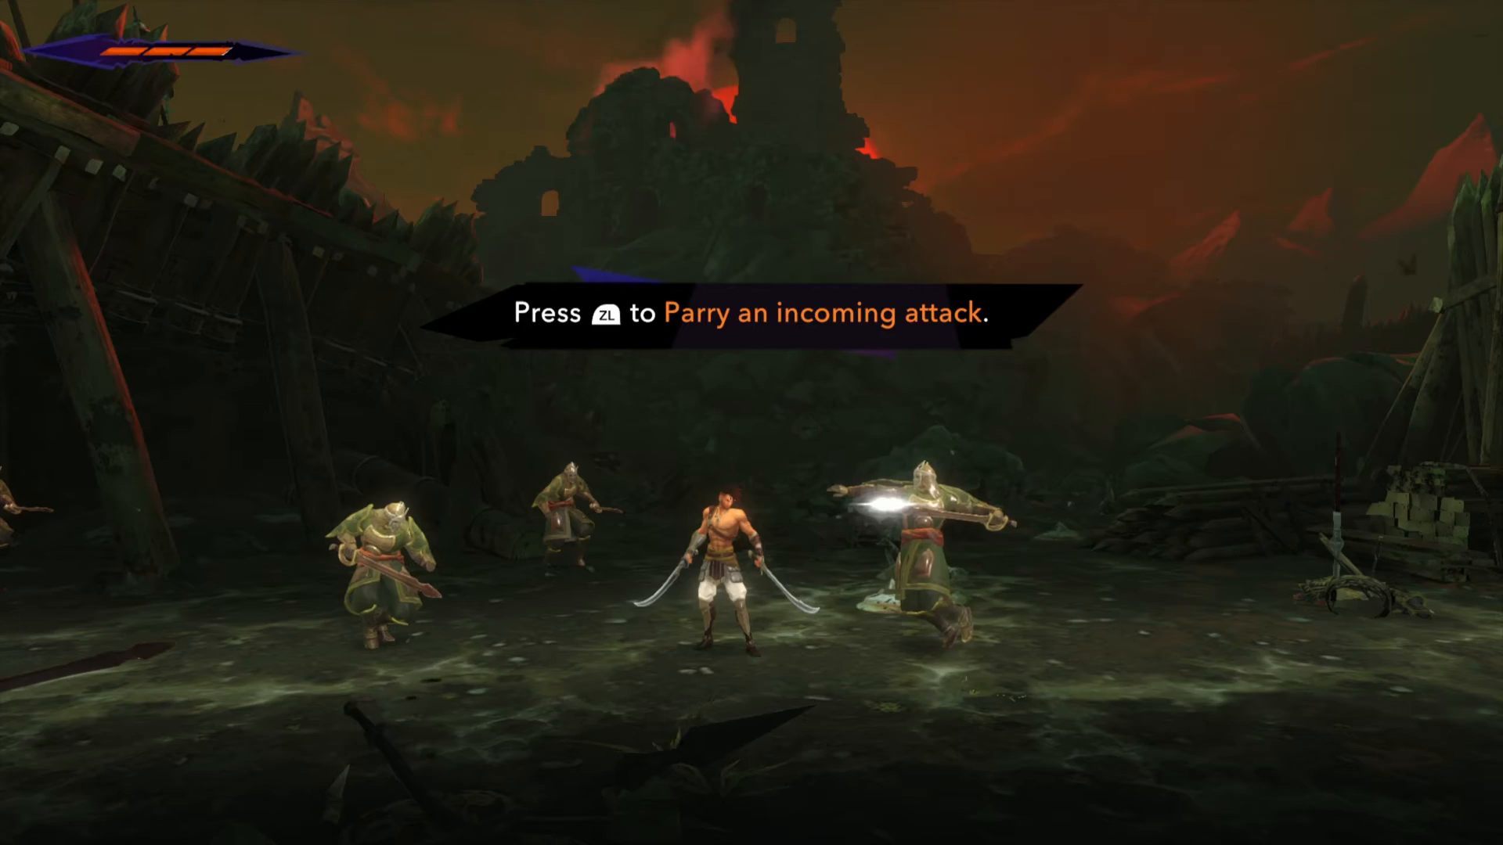
pyautogui.press('ZL')
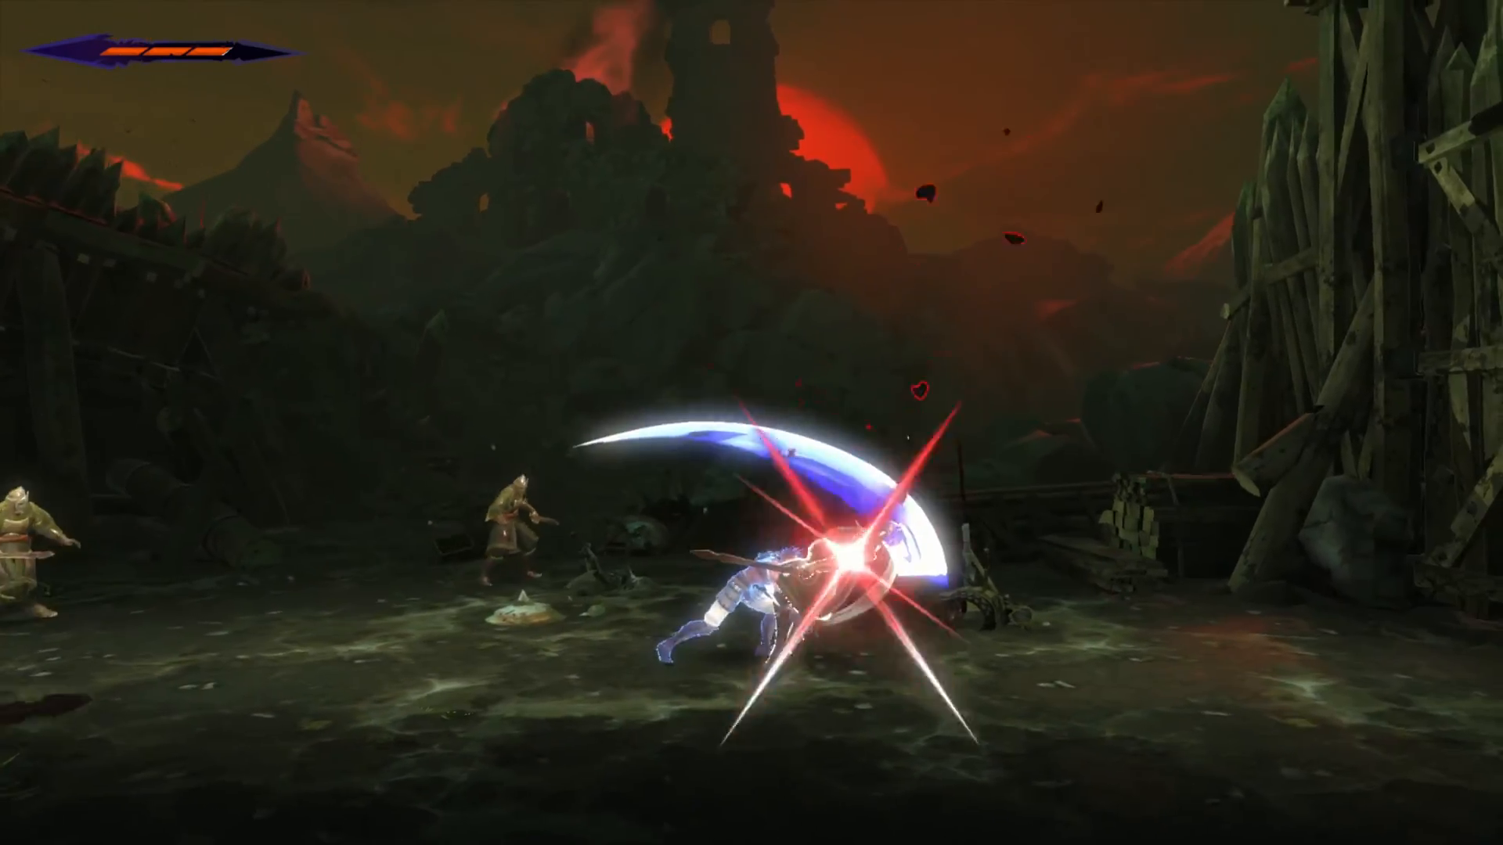